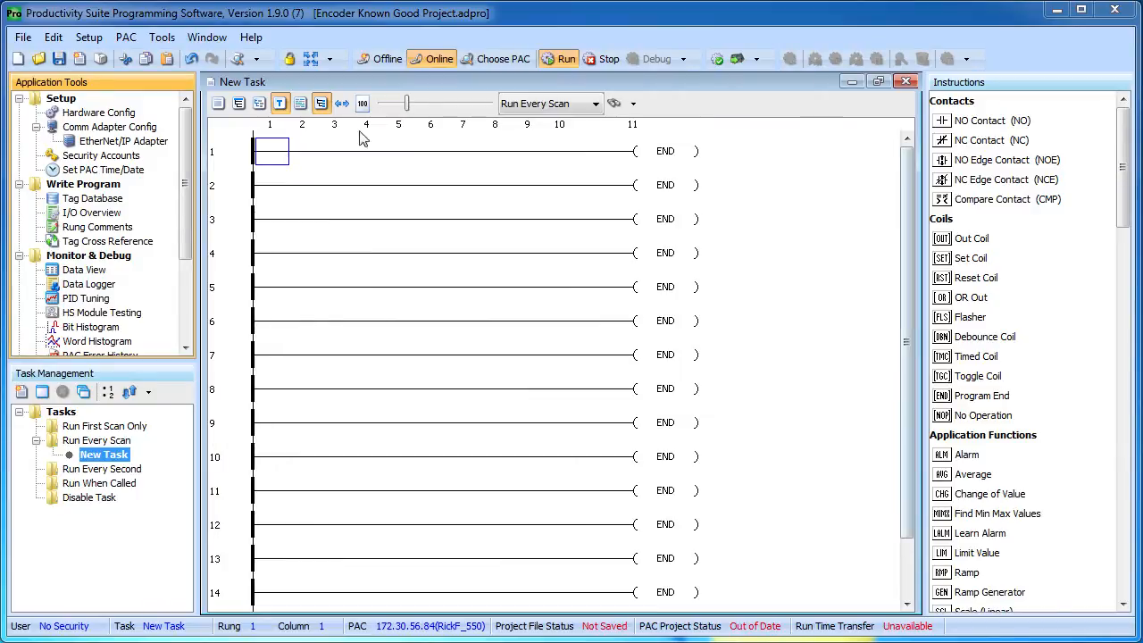
{"action": "mouse_move", "coordinate": [433, 187]}
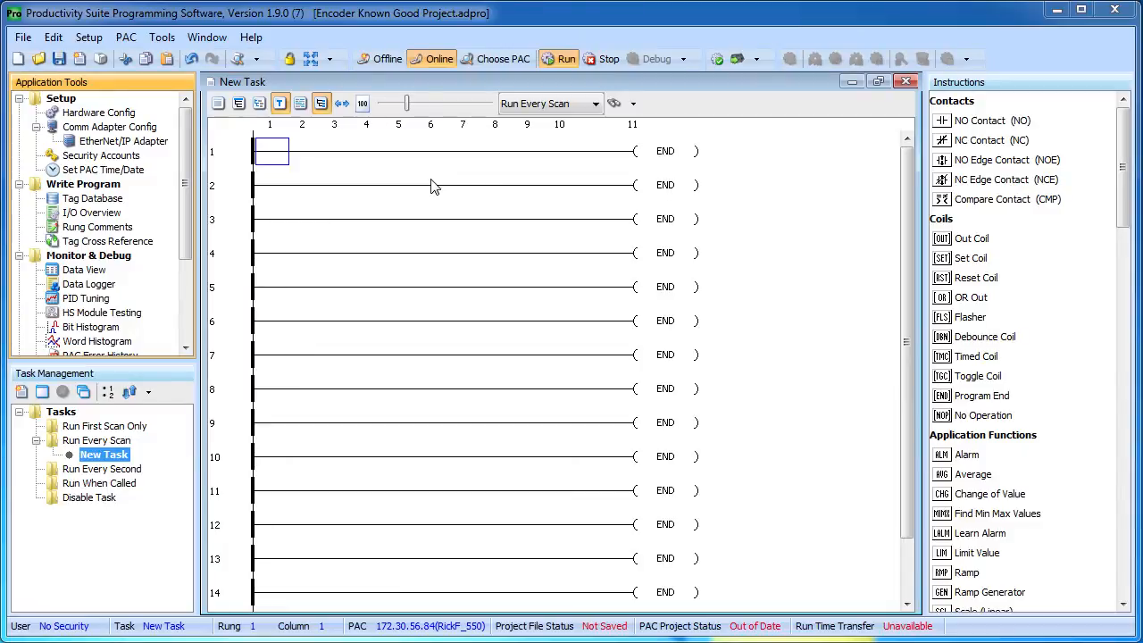
{"action": "mouse_move", "coordinate": [348, 171]}
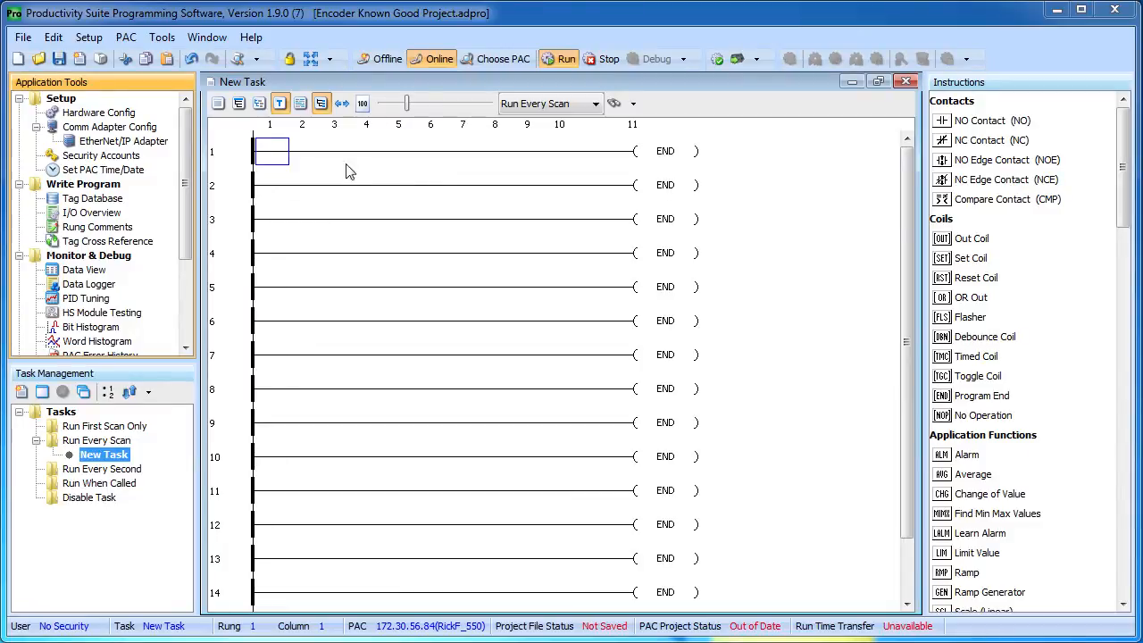
Create the generic EtherNet/IP client AMCI_NR25 at IP 172.30.56.160 with its status tags.
{"action": "double_click", "coordinate": [98, 112]}
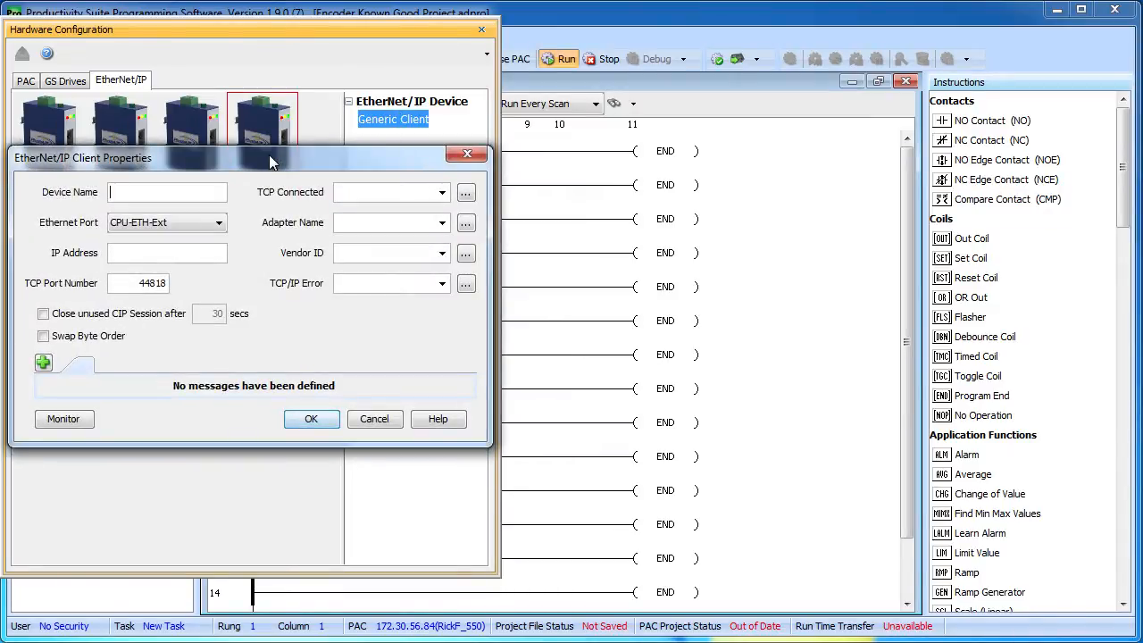
{"action": "type", "text": "AMCI_NR25"}
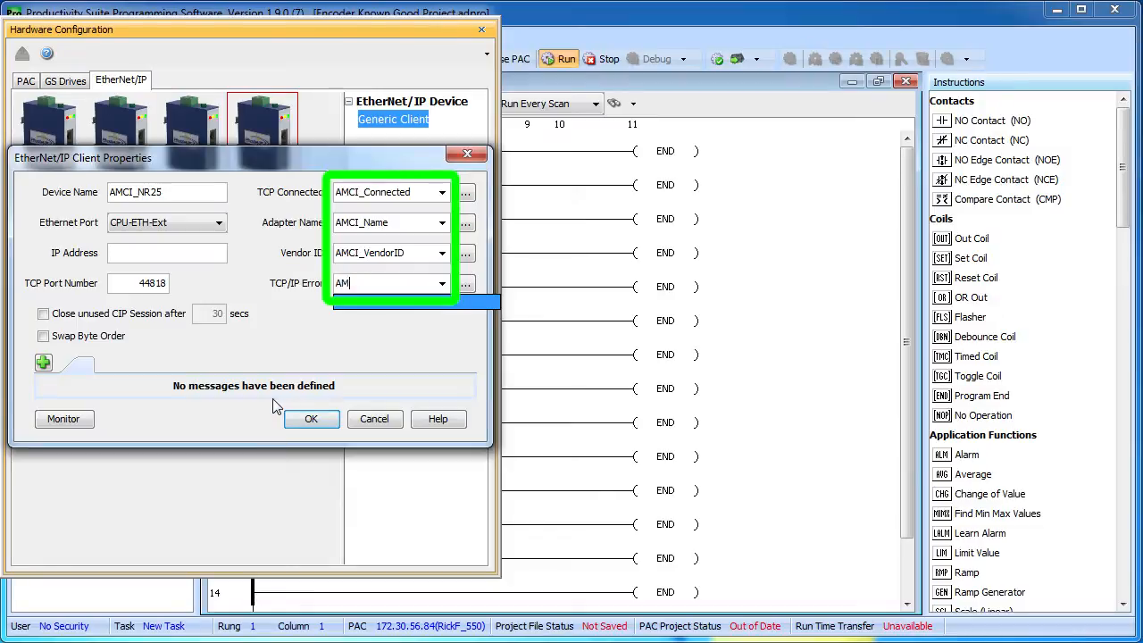
{"action": "type", "text": "172.30.56.160"}
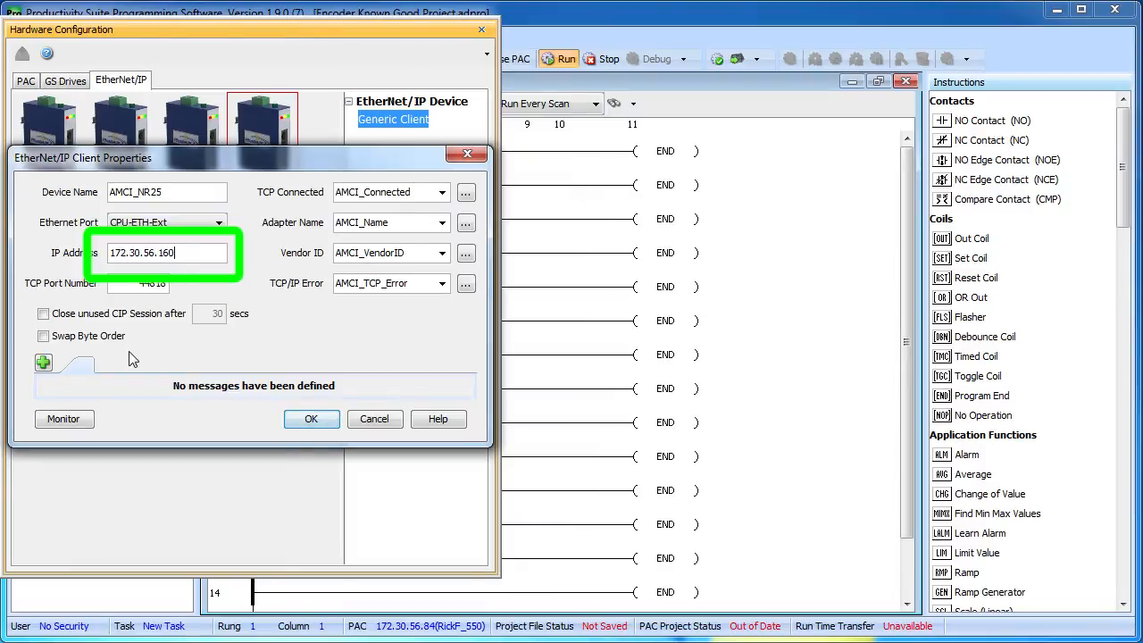
Add an IO message with AMCI_ enable, online and description tags, Unicast, connection point 1.
{"action": "left_click", "coordinate": [43, 363]}
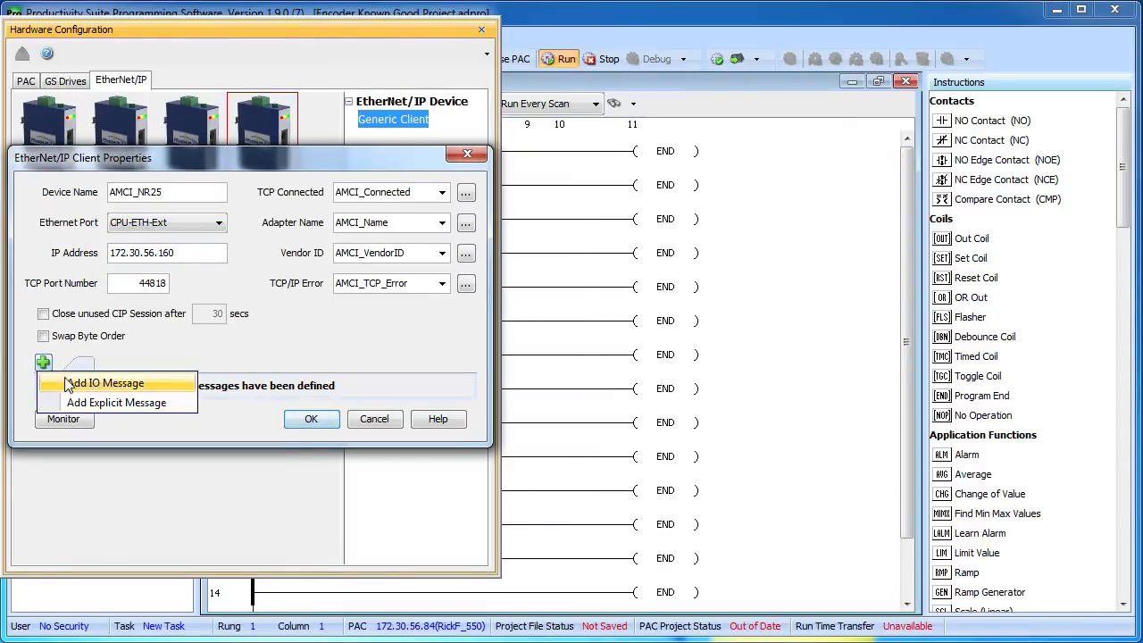
{"action": "left_click", "coordinate": [106, 383]}
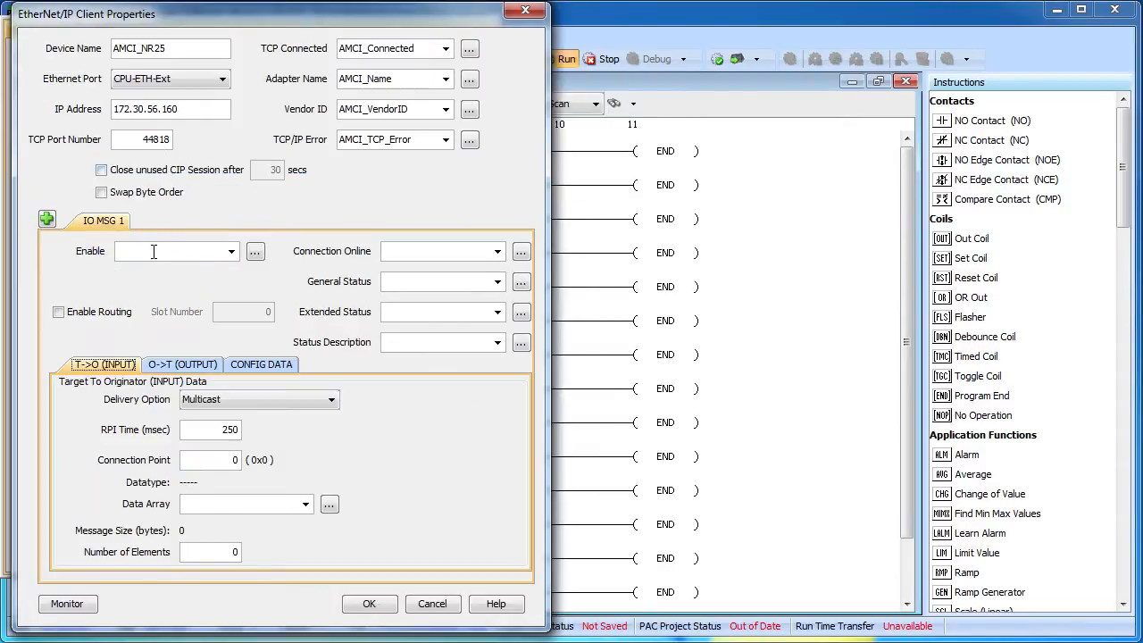
{"action": "type", "text": "AMCI_Online"}
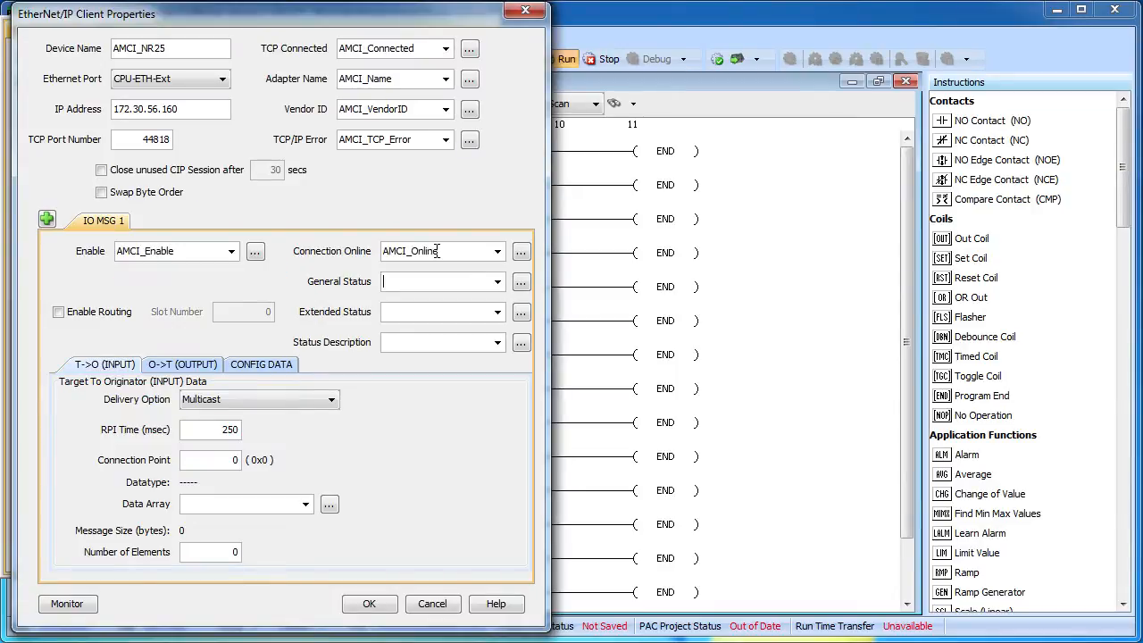
{"action": "type", "text": "AMCI_Ext"}
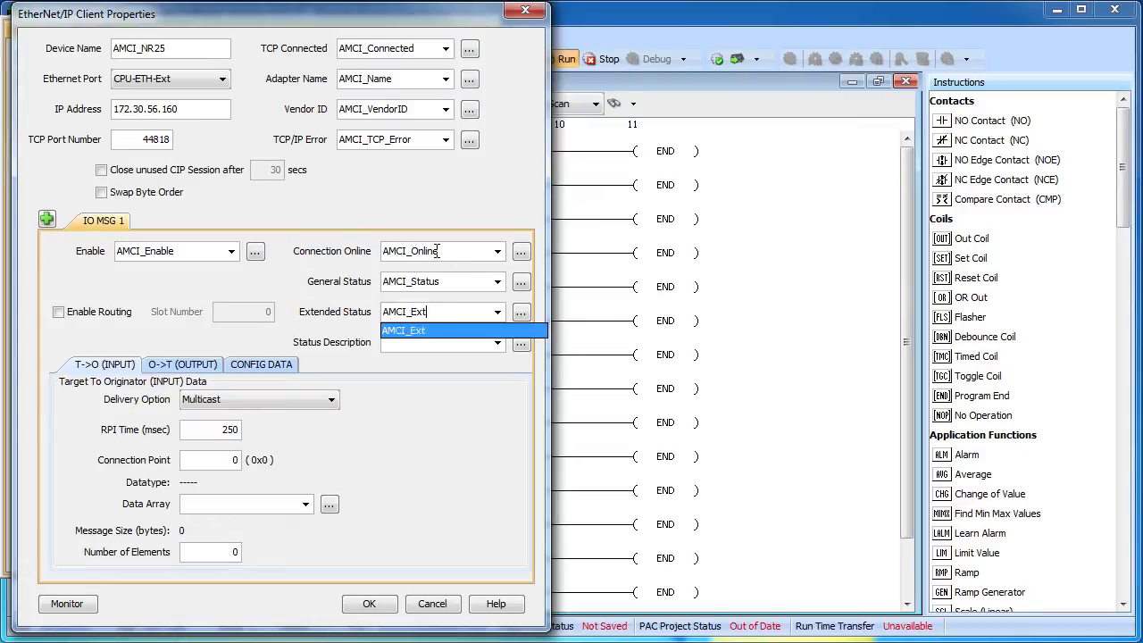
{"action": "type", "text": "AMCI_Descritpion"}
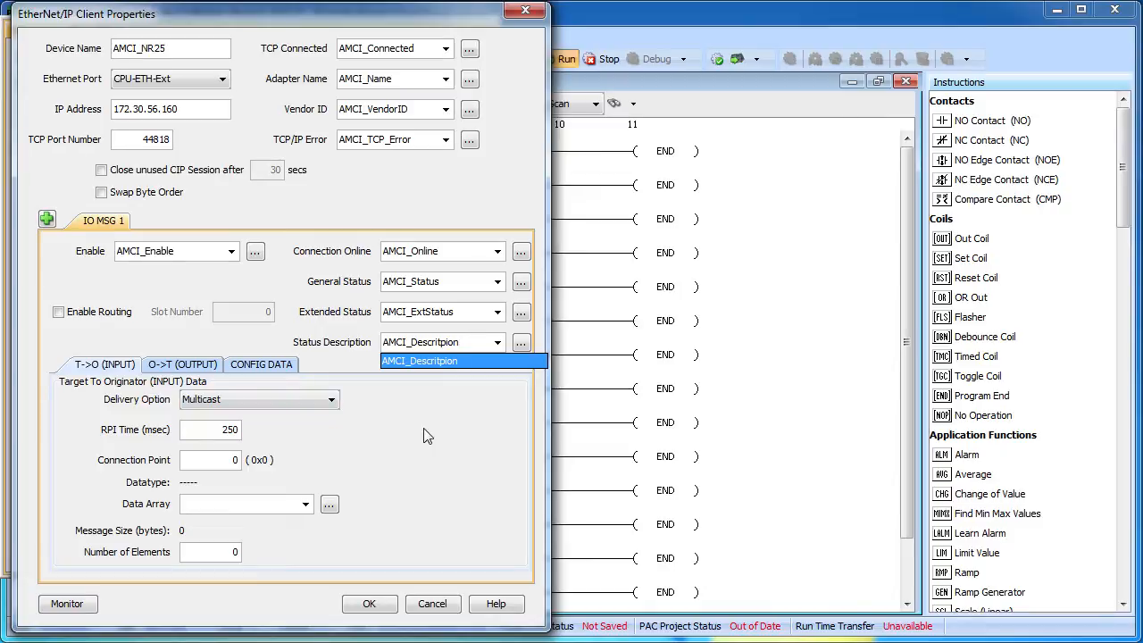
{"action": "mouse_move", "coordinate": [208, 423]}
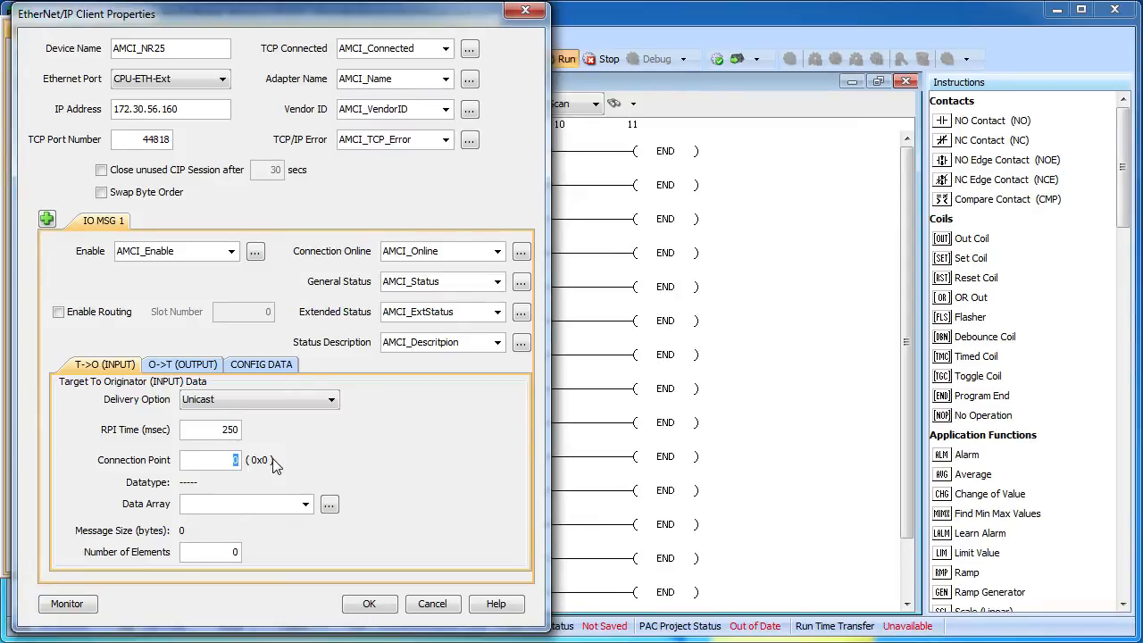
{"action": "type", "text": "1"}
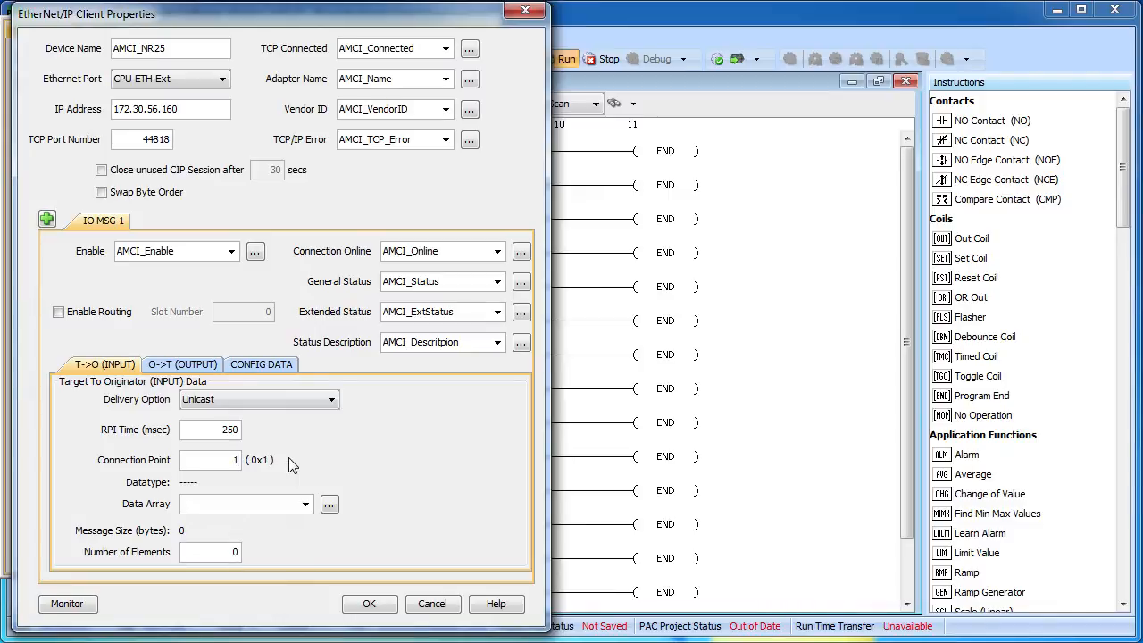
Define AMCI_INPUT as an Integer 16 Bit Unsigned data array with 2 elements.
{"action": "type", "text": "AMCI_INPUT"}
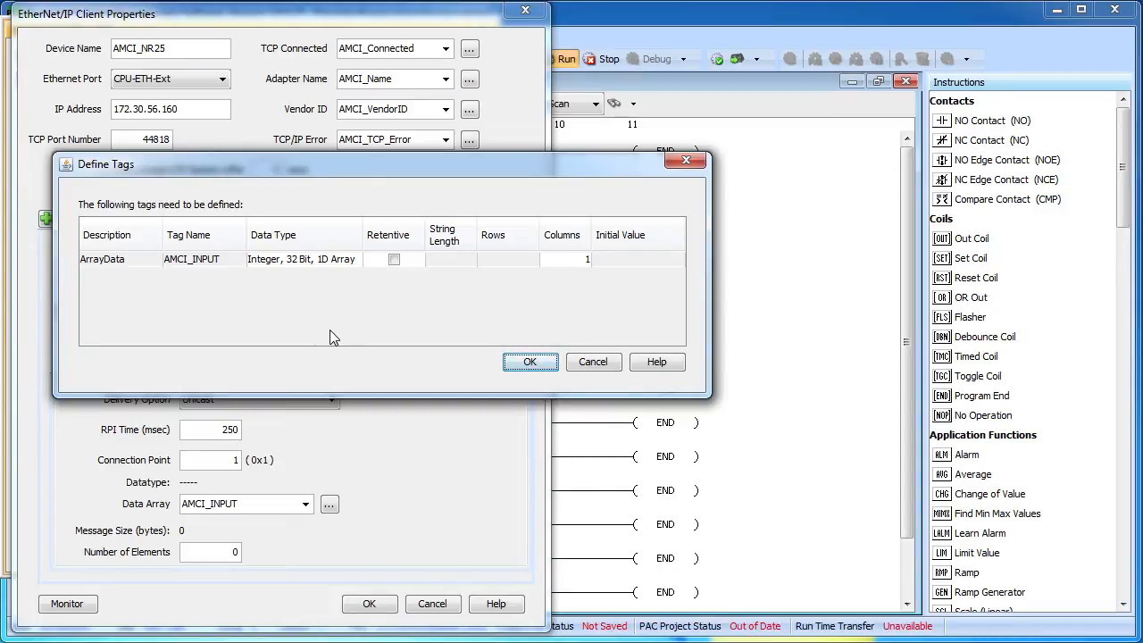
{"action": "mouse_move", "coordinate": [338, 270]}
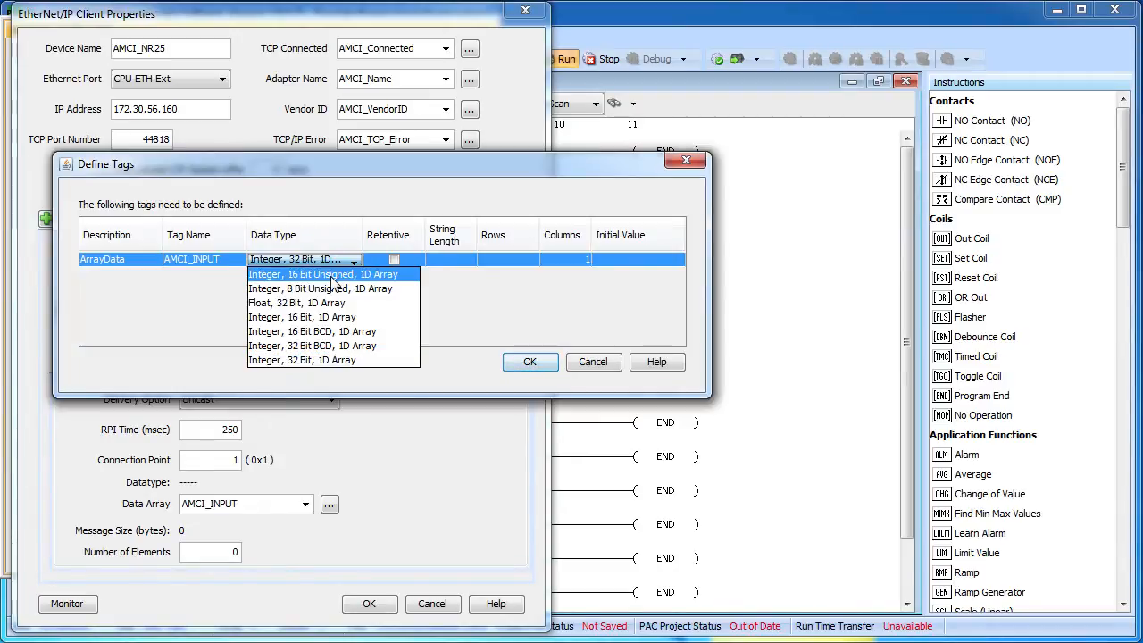
{"action": "left_click", "coordinate": [322, 274]}
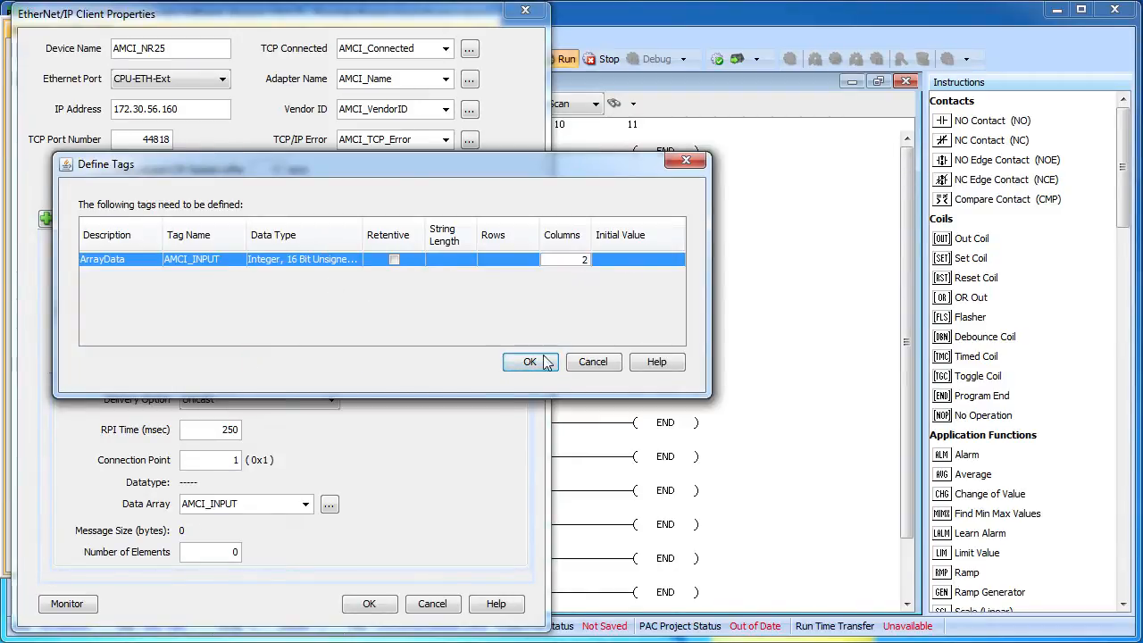
{"action": "left_click", "coordinate": [527, 361]}
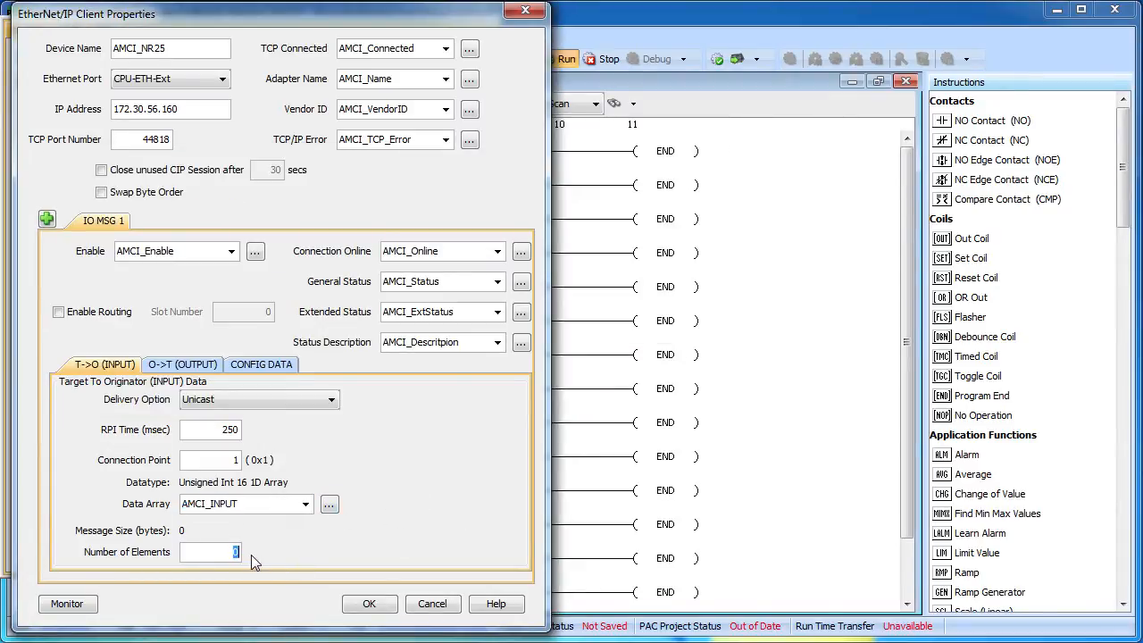
{"action": "type", "text": "2"}
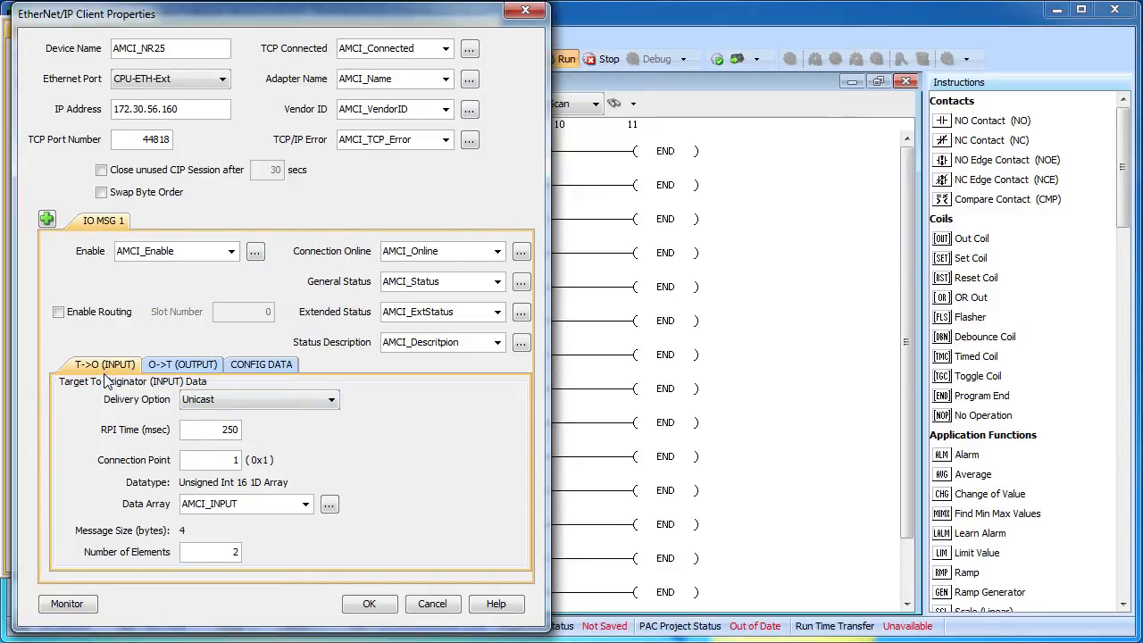
Set output to connection point 101 using a 3-element 16-bit unsigned AMCI_OUTPUT array.
{"action": "left_click", "coordinate": [181, 363]}
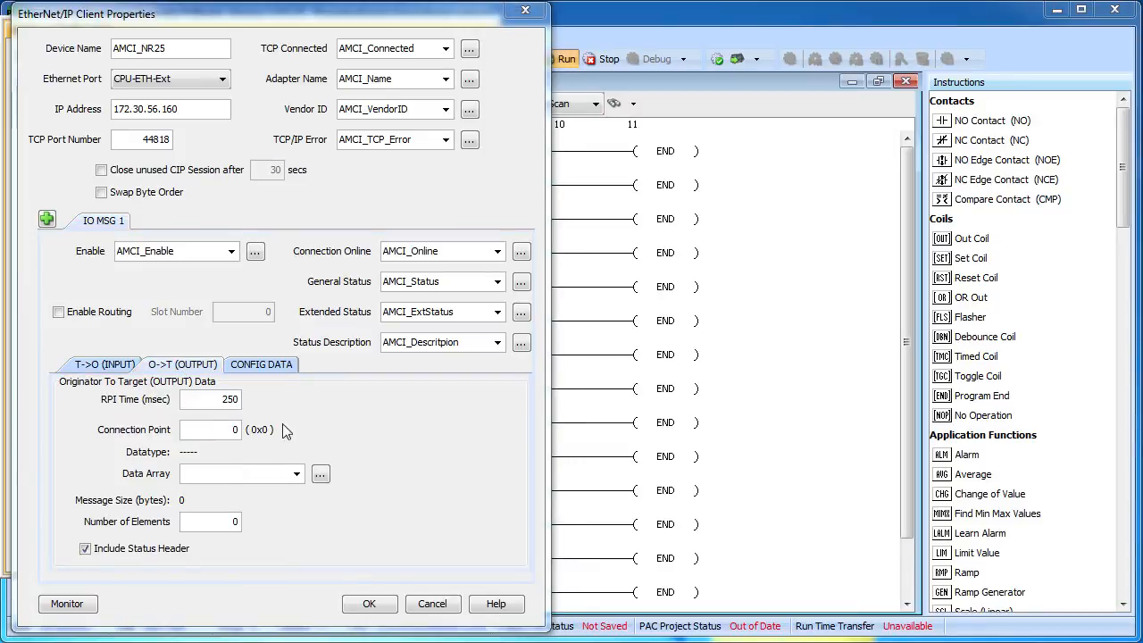
{"action": "mouse_move", "coordinate": [261, 407]}
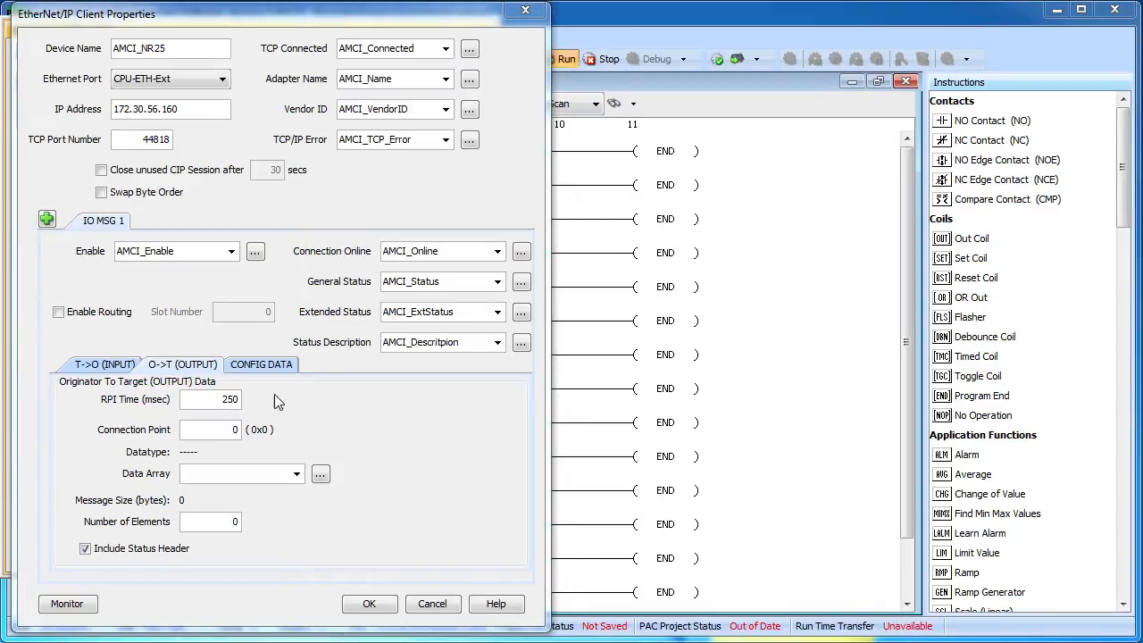
{"action": "mouse_move", "coordinate": [264, 412]}
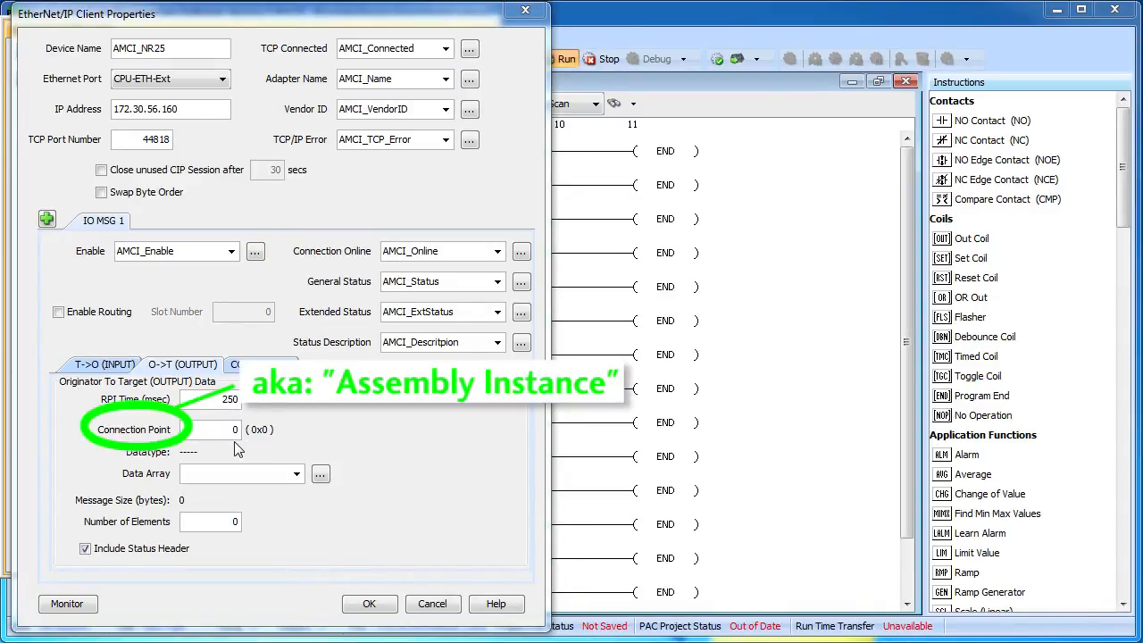
{"action": "type", "text": "101"}
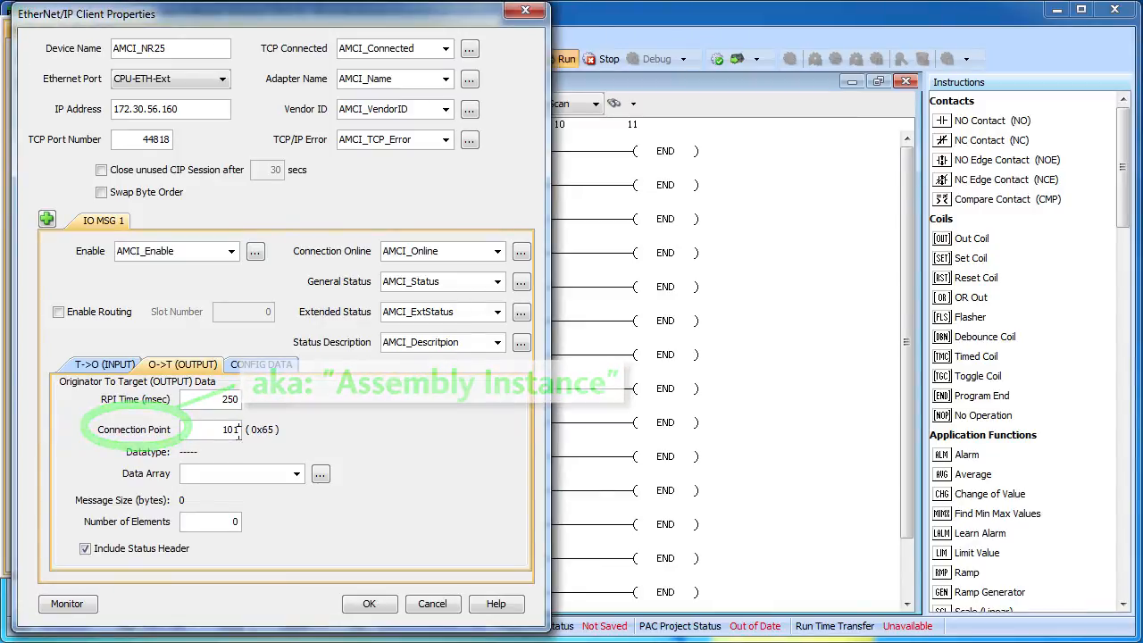
{"action": "type", "text": "AMCI_OUTPUT"}
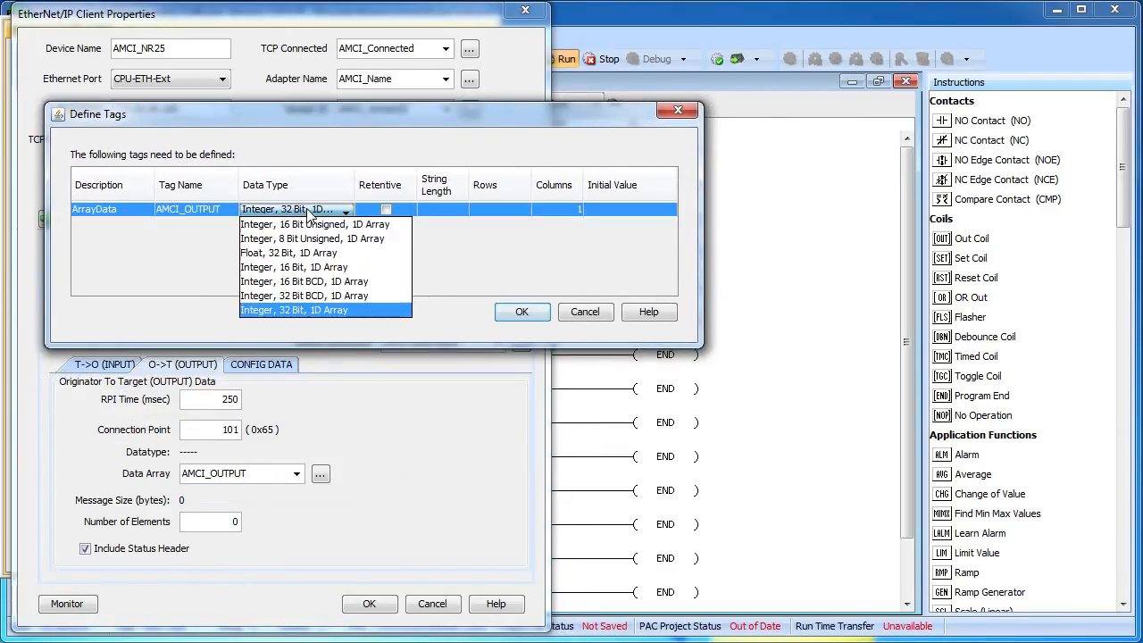
{"action": "mouse_move", "coordinate": [312, 225]}
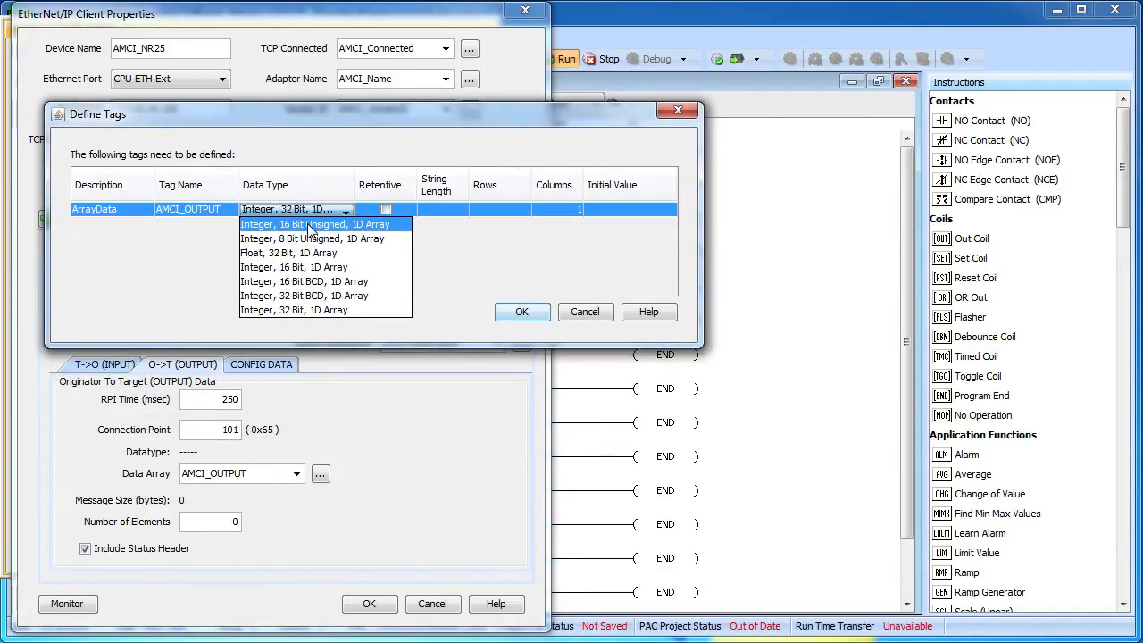
{"action": "left_click", "coordinate": [317, 224]}
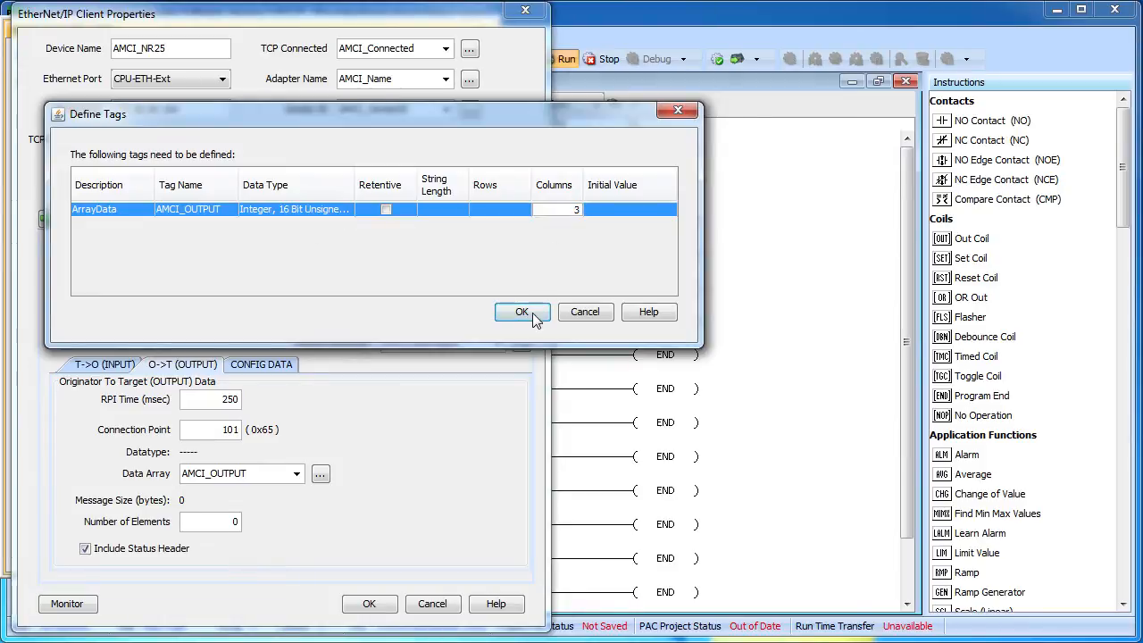
{"action": "left_click", "coordinate": [522, 312]}
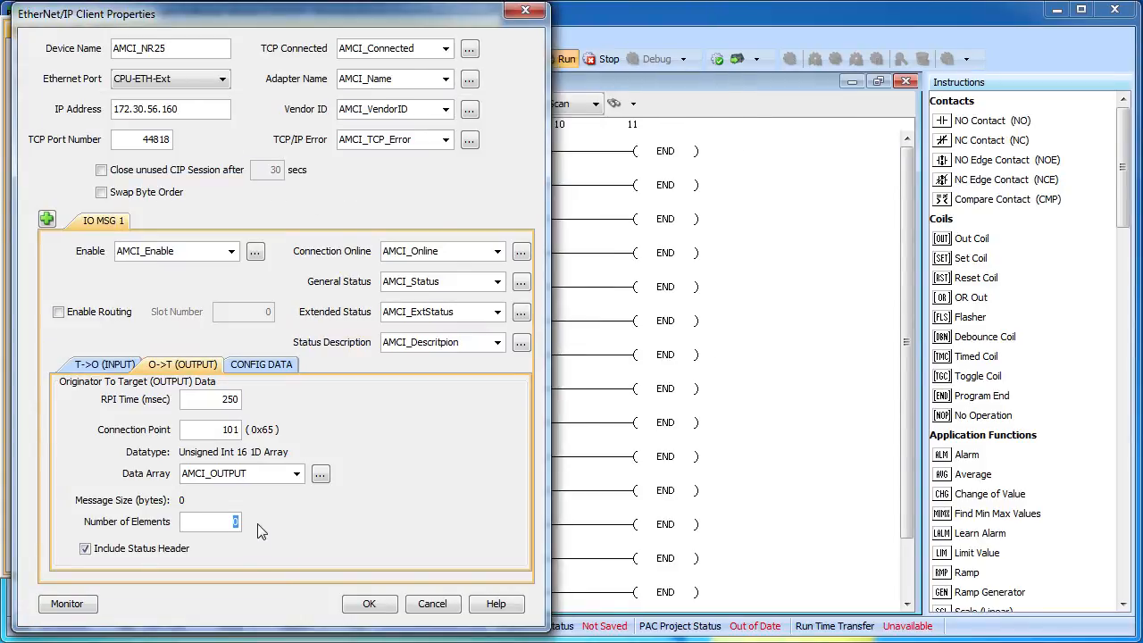
{"action": "type", "text": "3"}
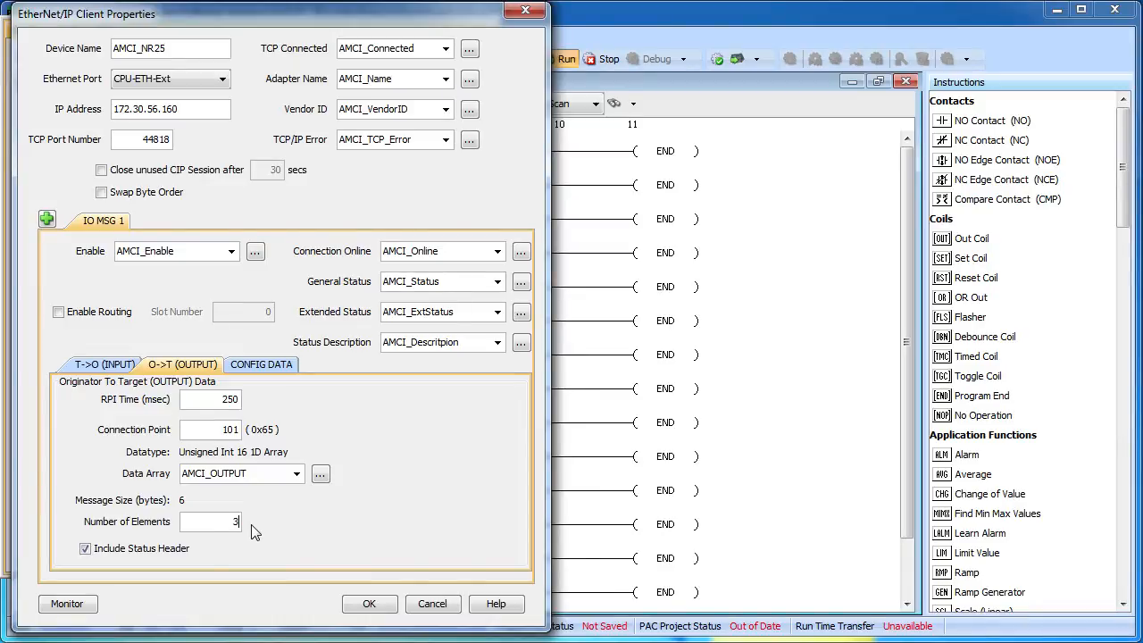
Adjust the output data's Include Status Header checkbox.
{"action": "left_click", "coordinate": [85, 548]}
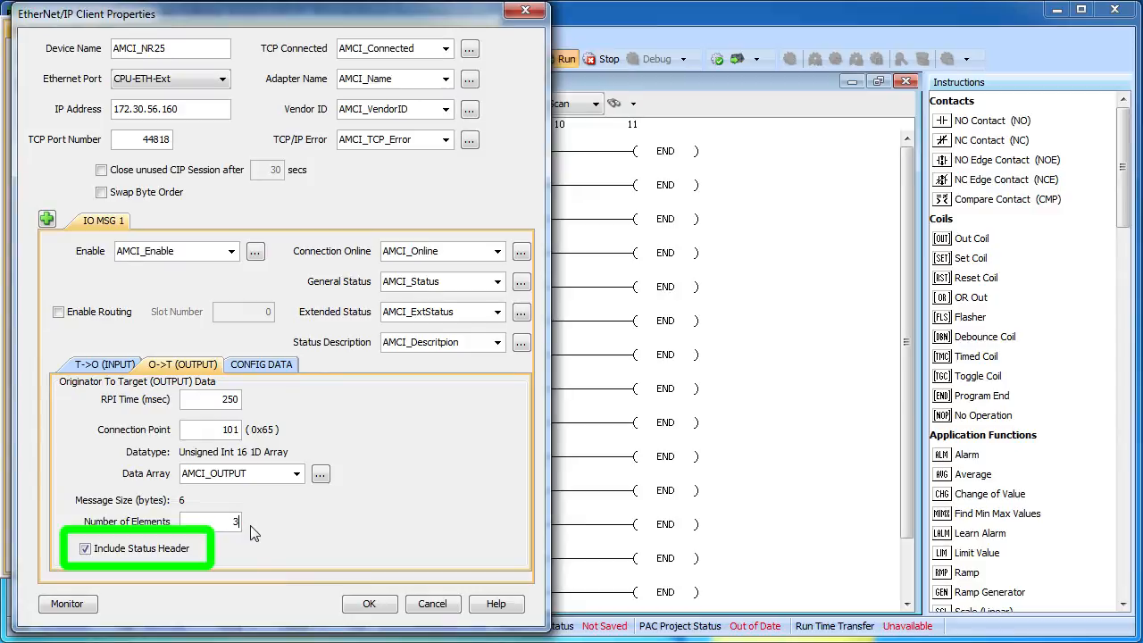
{"action": "mouse_move", "coordinate": [303, 491]}
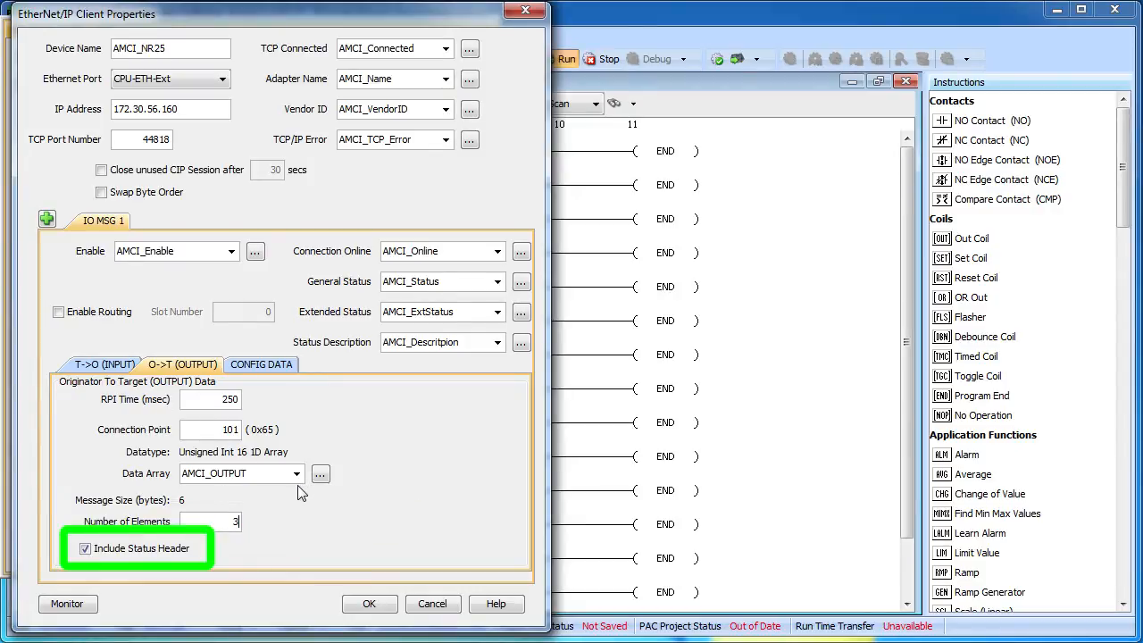
{"action": "left_click", "coordinate": [85, 548]}
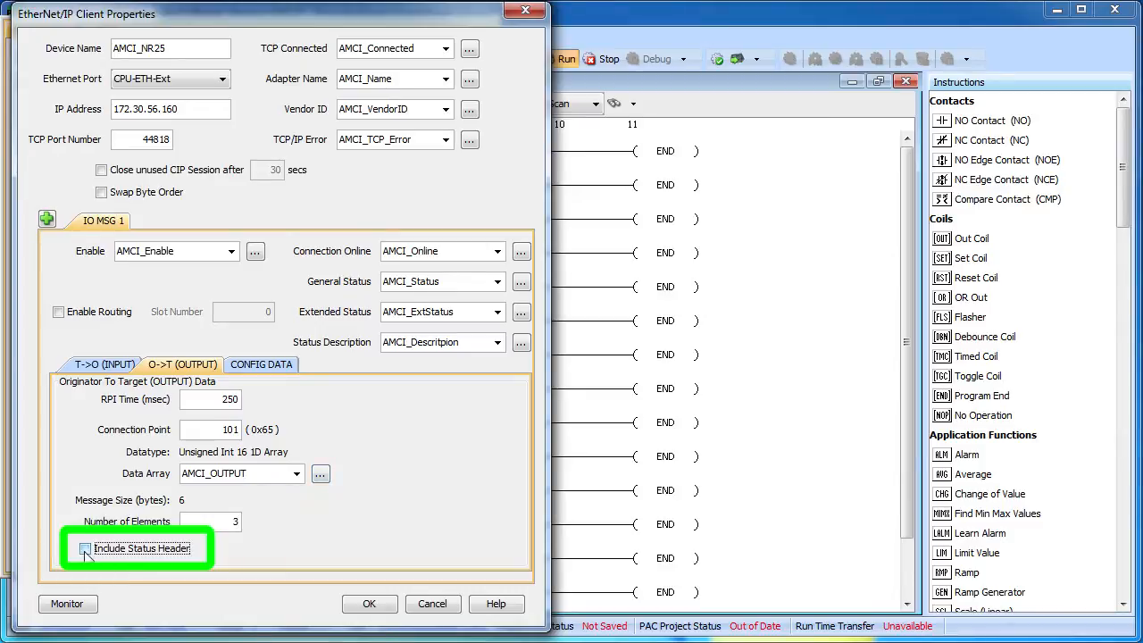
{"action": "left_click", "coordinate": [84, 549]}
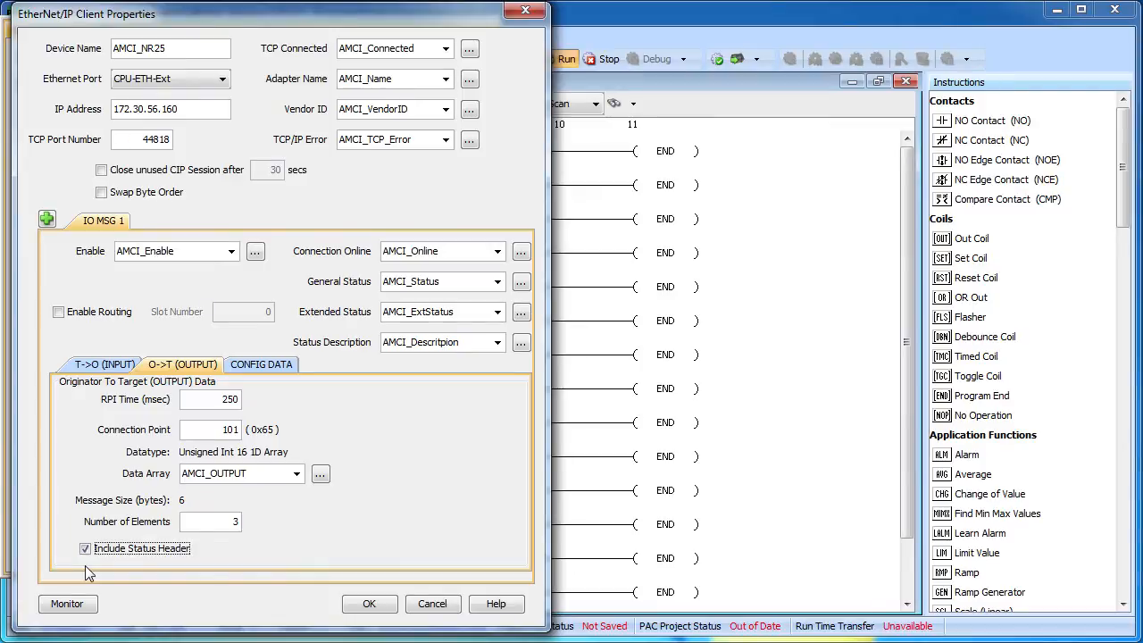
{"action": "left_click", "coordinate": [261, 364]}
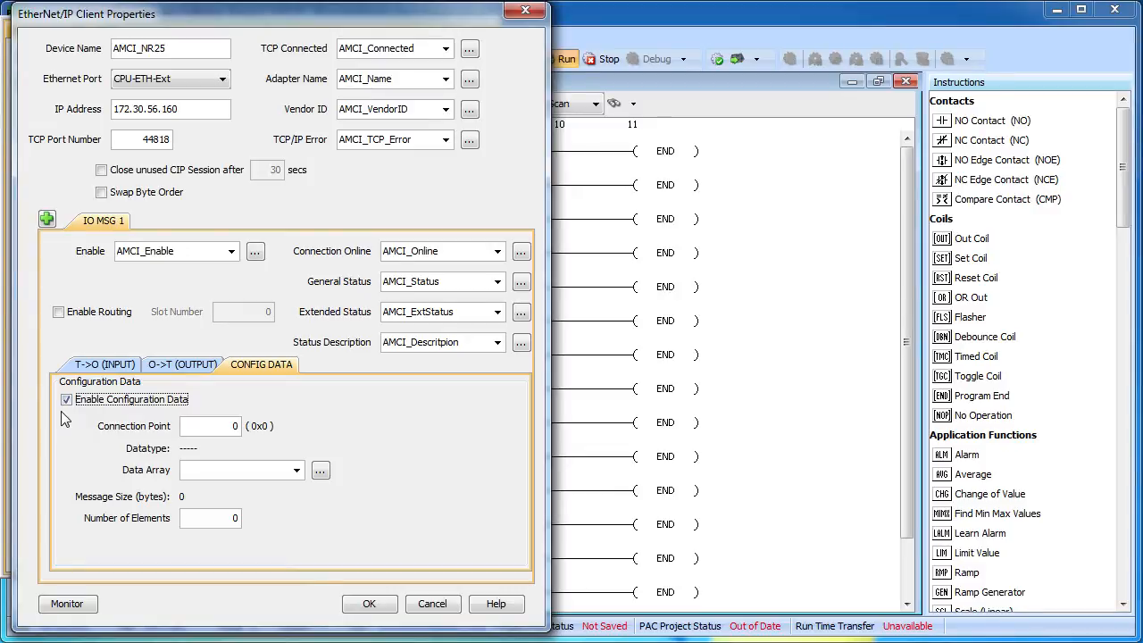
{"action": "mouse_move", "coordinate": [71, 419]}
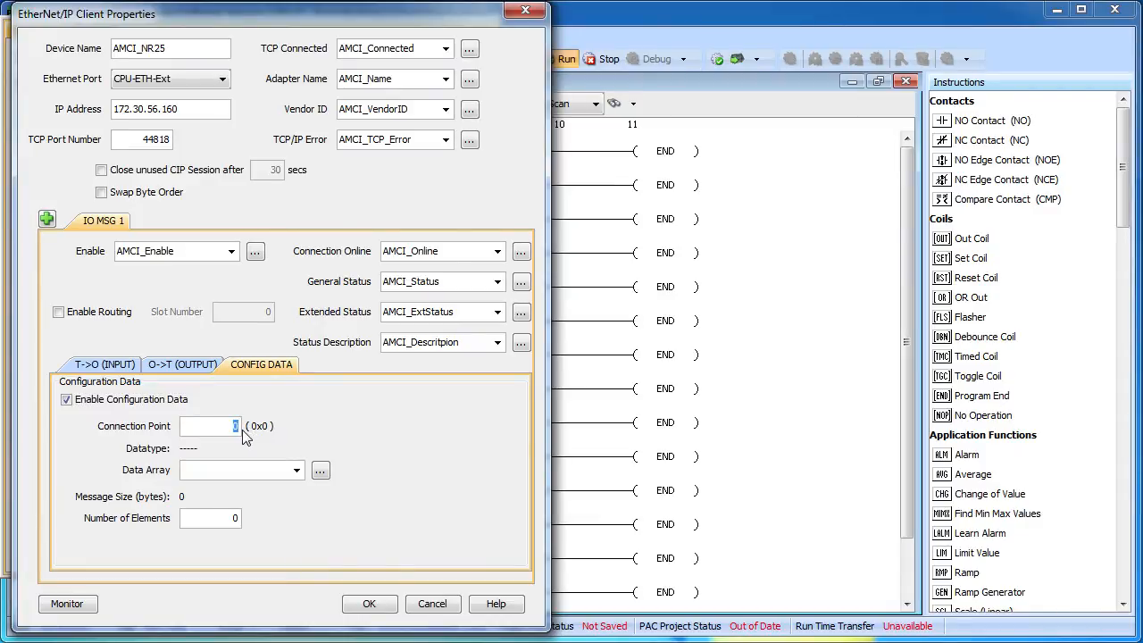
Enable configuration data on connection point 102 with an 8-bit unsigned AMCI_CONFIG array.
{"action": "type", "text": "102"}
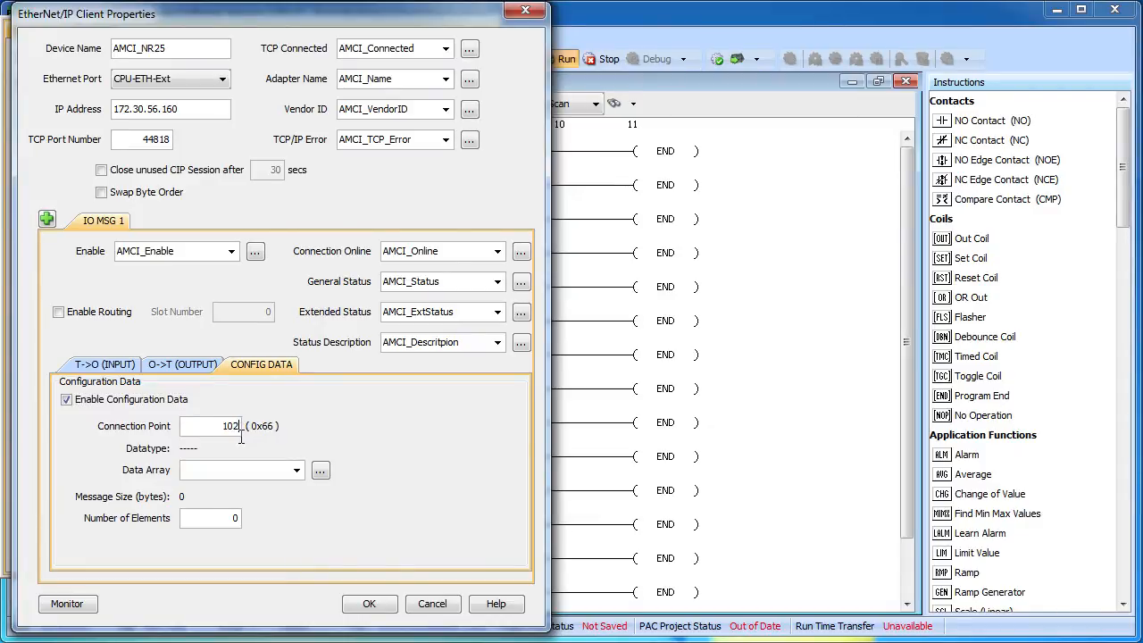
{"action": "left_click", "coordinate": [343, 306]}
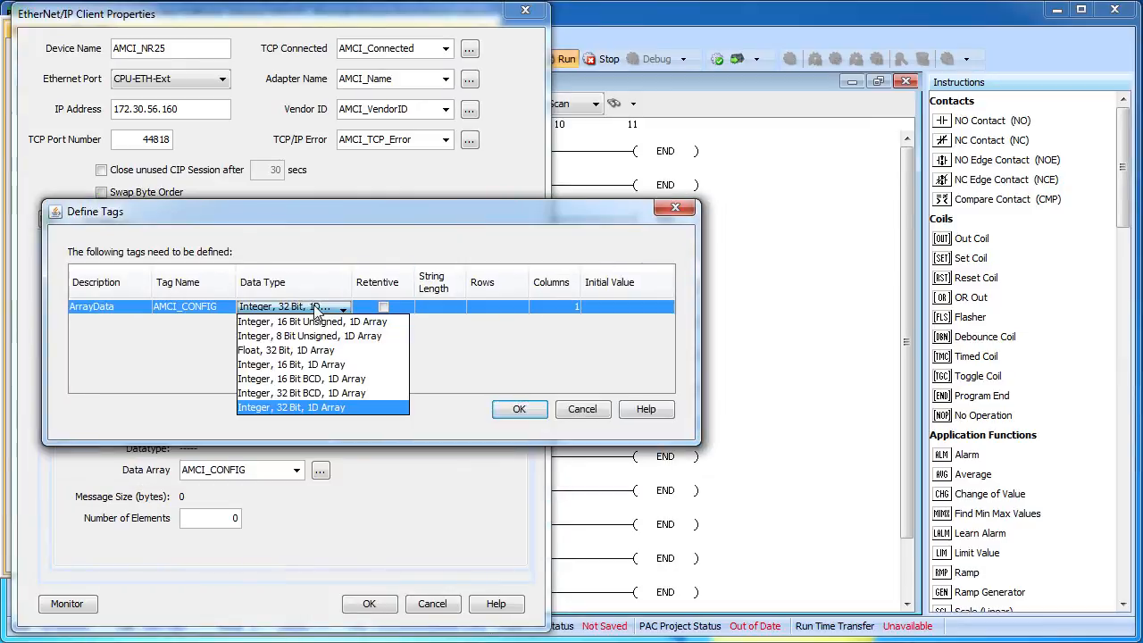
{"action": "left_click", "coordinate": [519, 408]}
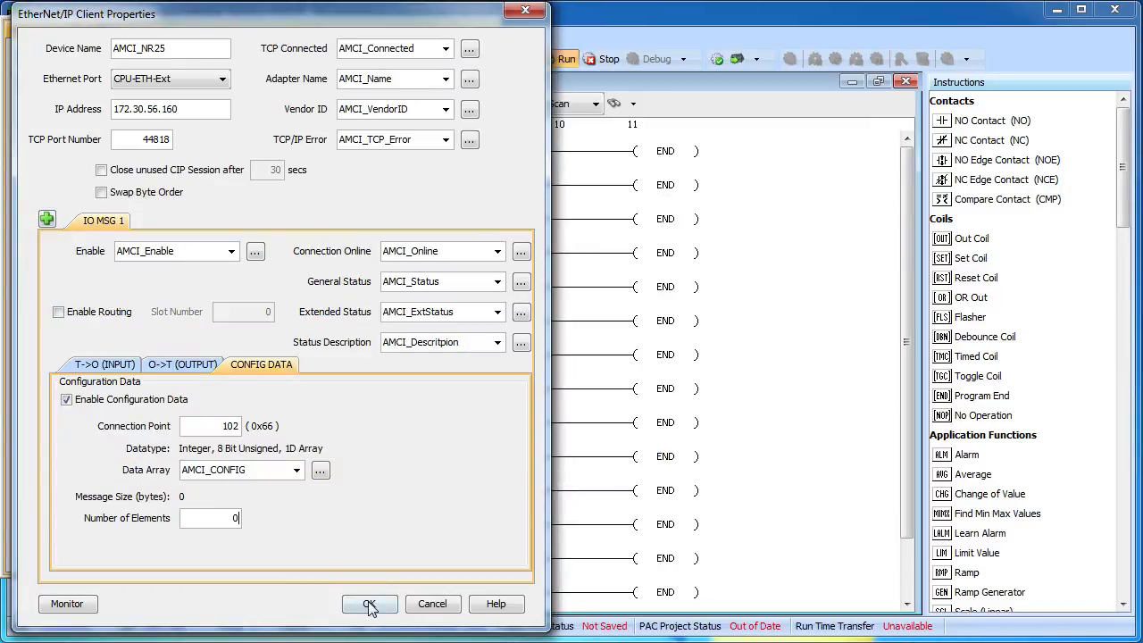
{"action": "left_click", "coordinate": [368, 604]}
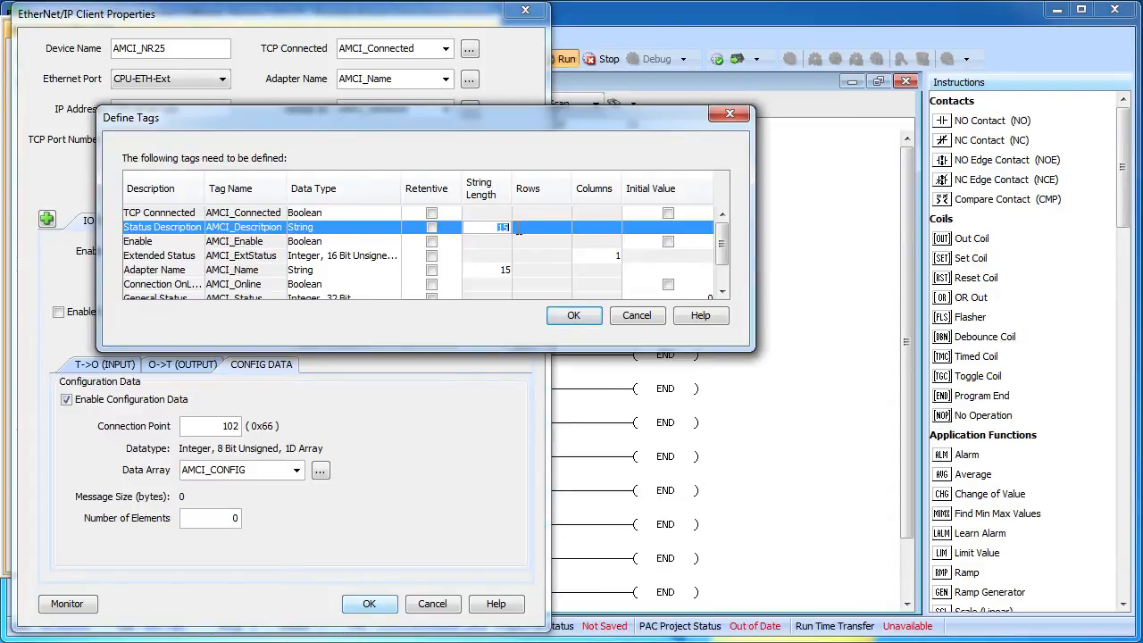
Set the remaining tags' string length to 128 and launch Monitor for the client.
{"action": "type", "text": "128"}
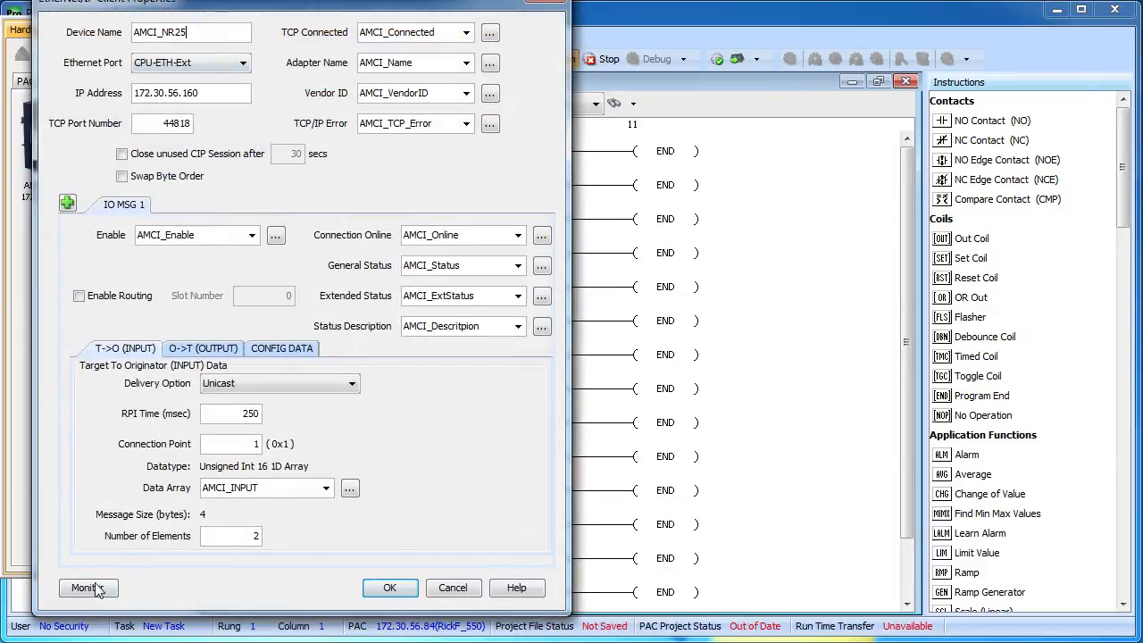
{"action": "left_click", "coordinate": [87, 587]}
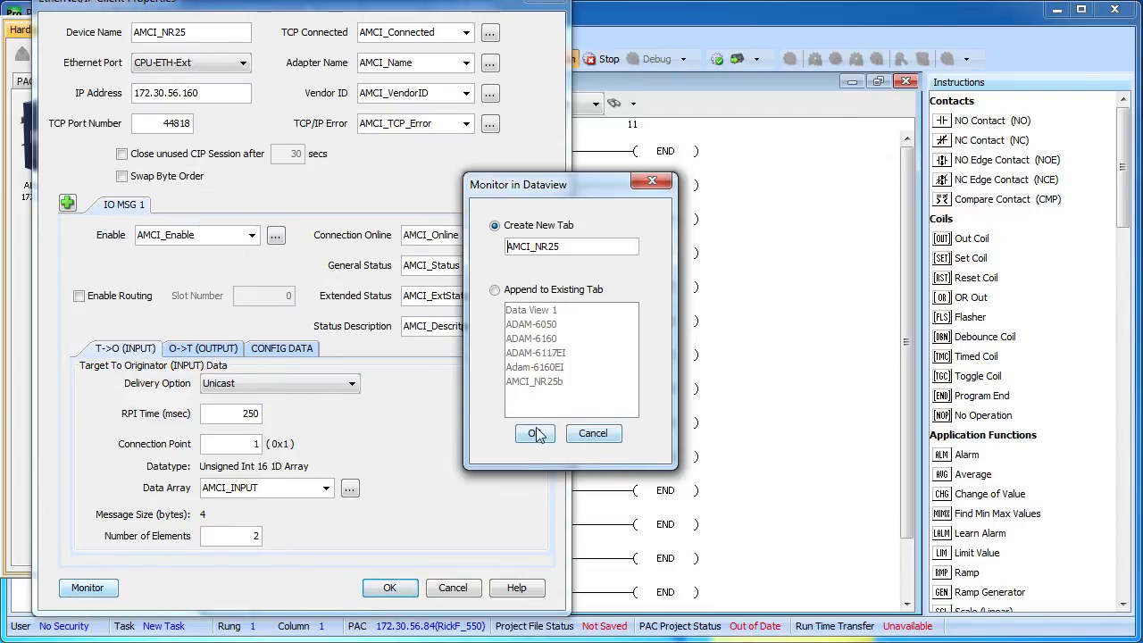
Confirm creating a new Dataview tab named AMCI_NR25.
{"action": "left_click", "coordinate": [532, 434]}
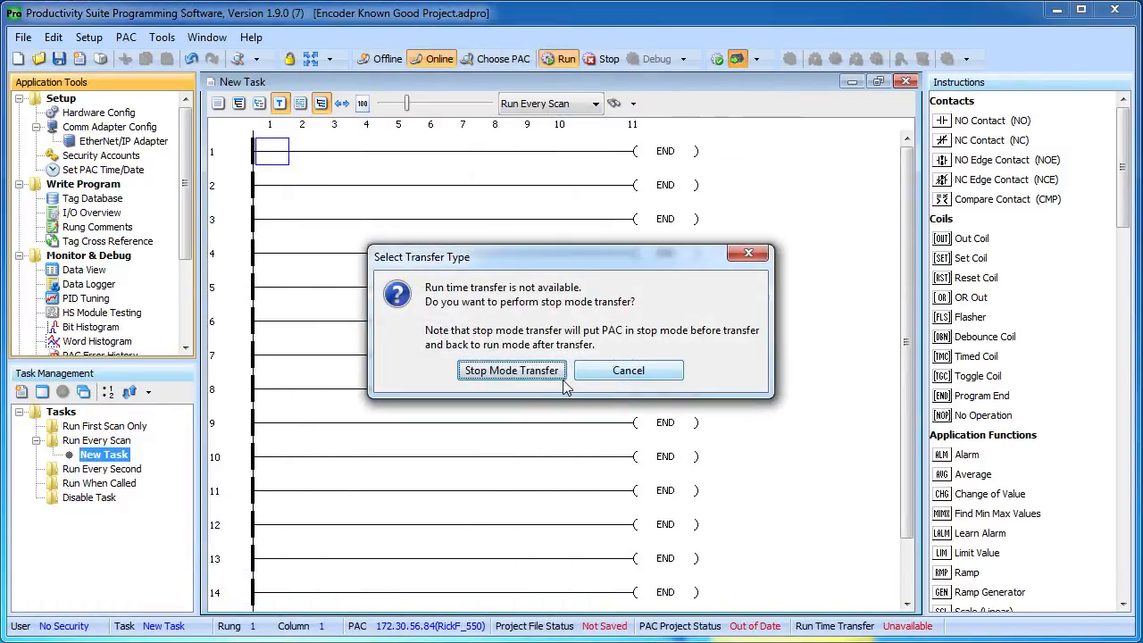
Transfer in stop mode, open the AMCI_NR25 data view, expand arrays, and enable AMCI_Enable.
{"action": "left_click", "coordinate": [511, 370]}
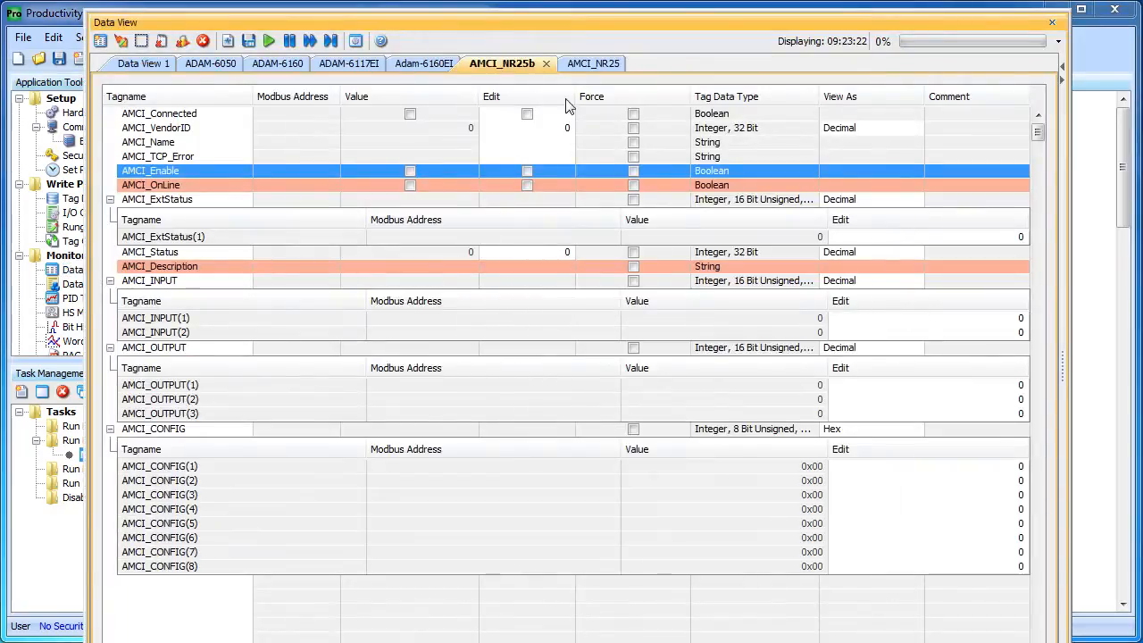
{"action": "left_click", "coordinate": [573, 63]}
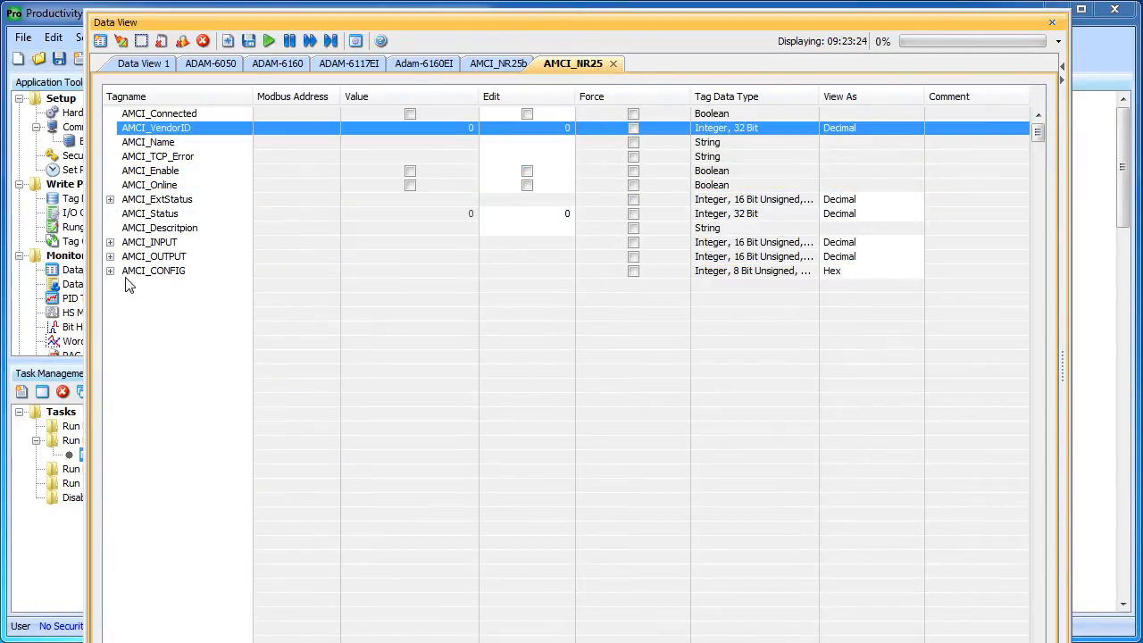
{"action": "left_click", "coordinate": [110, 270]}
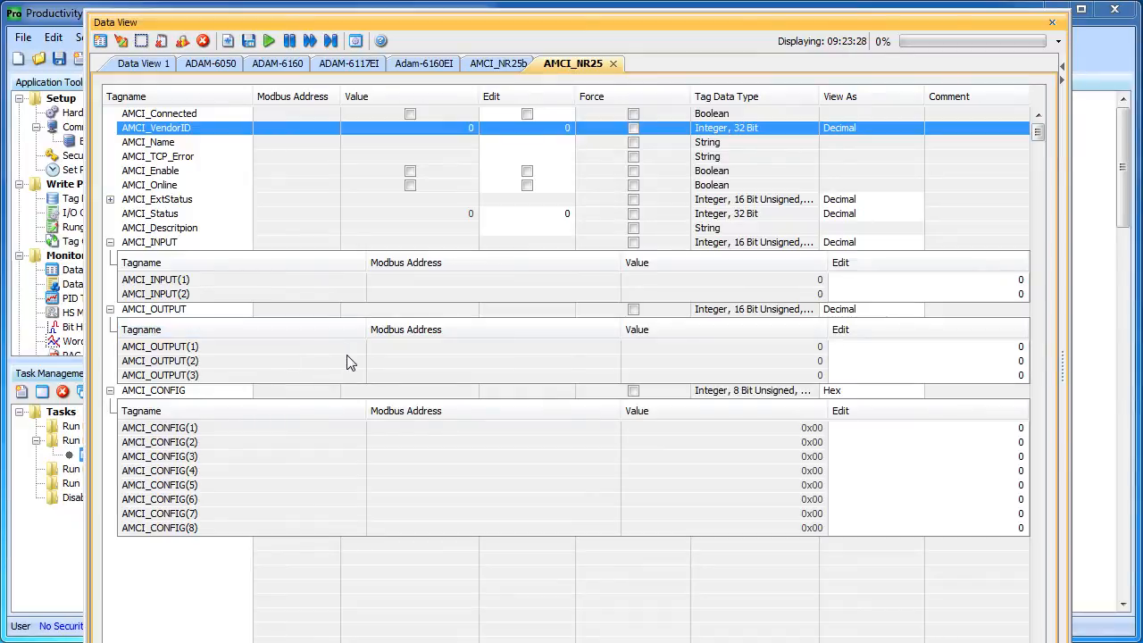
{"action": "mouse_move", "coordinate": [401, 481]}
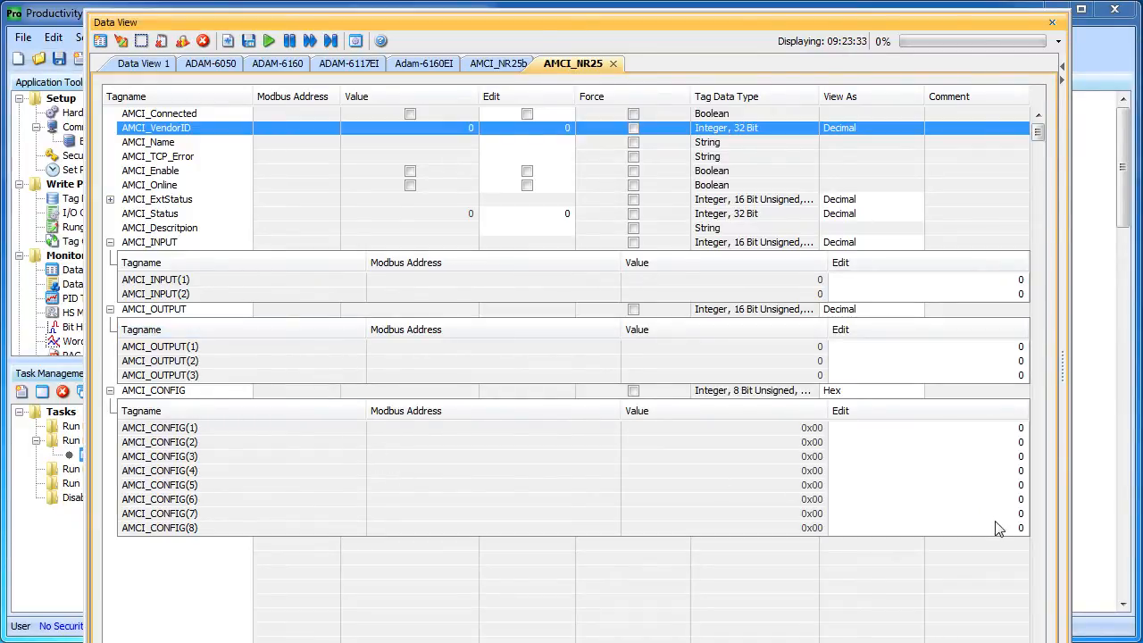
{"action": "mouse_move", "coordinate": [551, 176]}
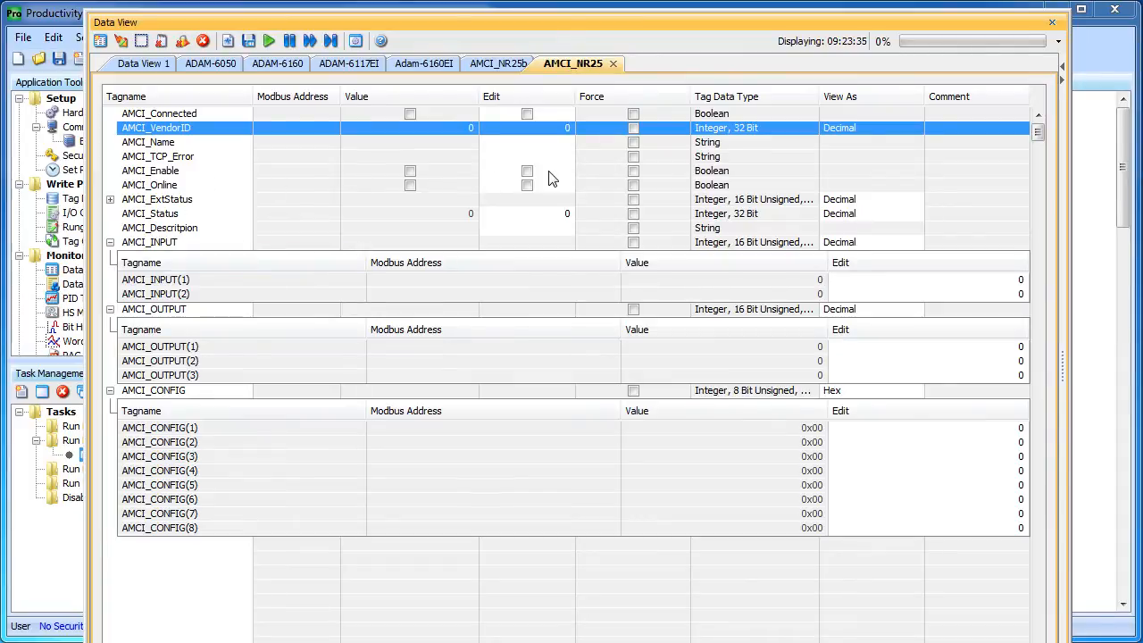
{"action": "mouse_move", "coordinate": [538, 180]}
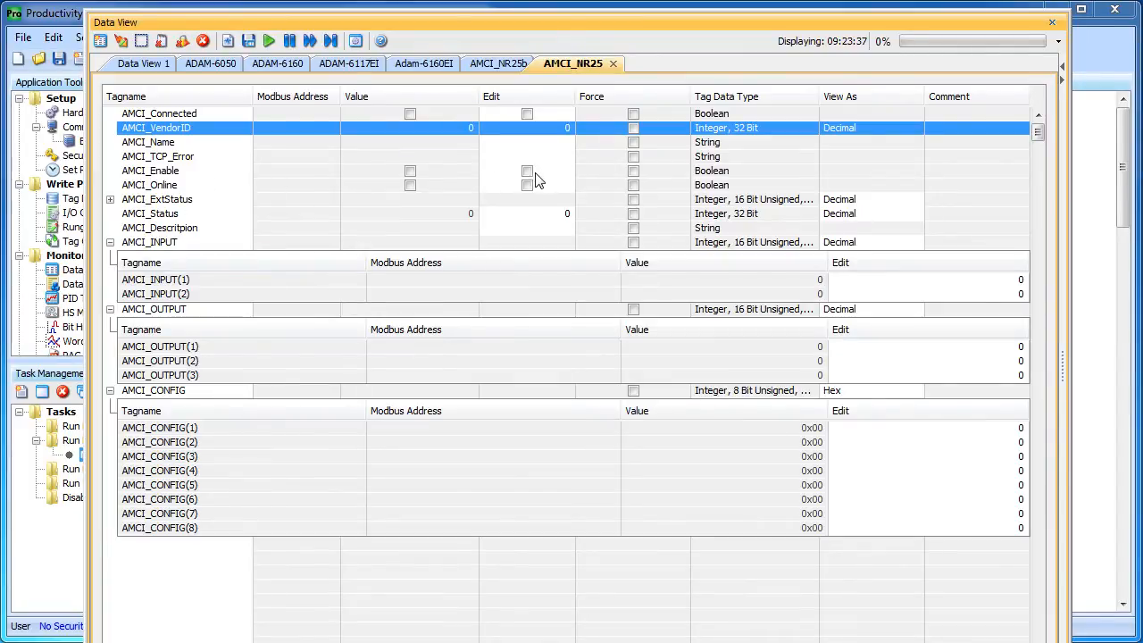
{"action": "left_click", "coordinate": [527, 170]}
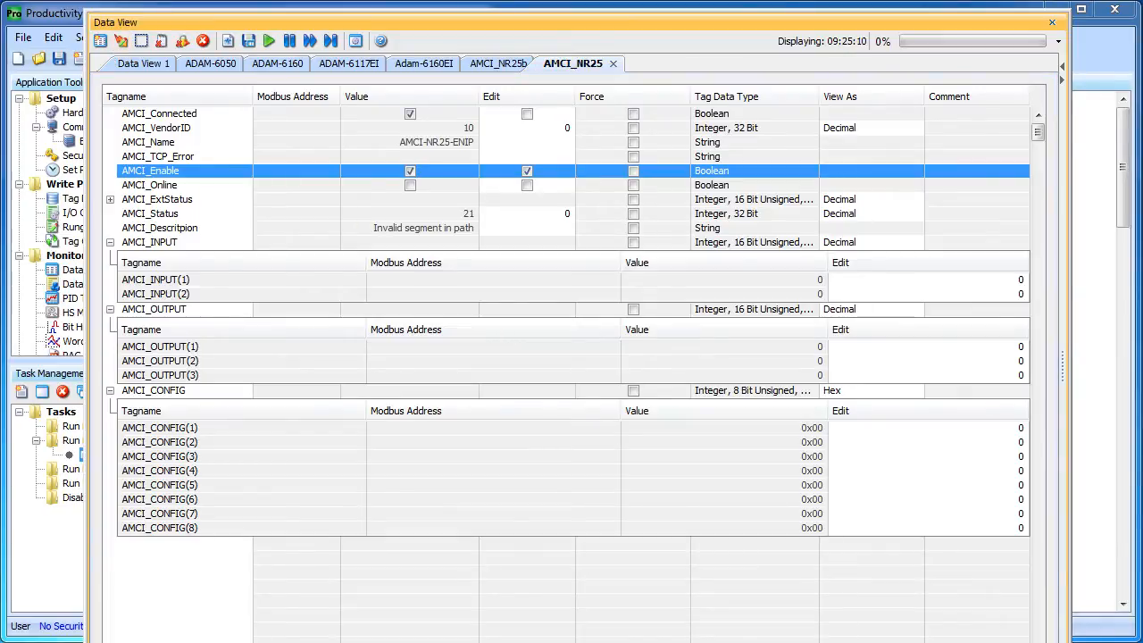
{"action": "mouse_move", "coordinate": [445, 228]}
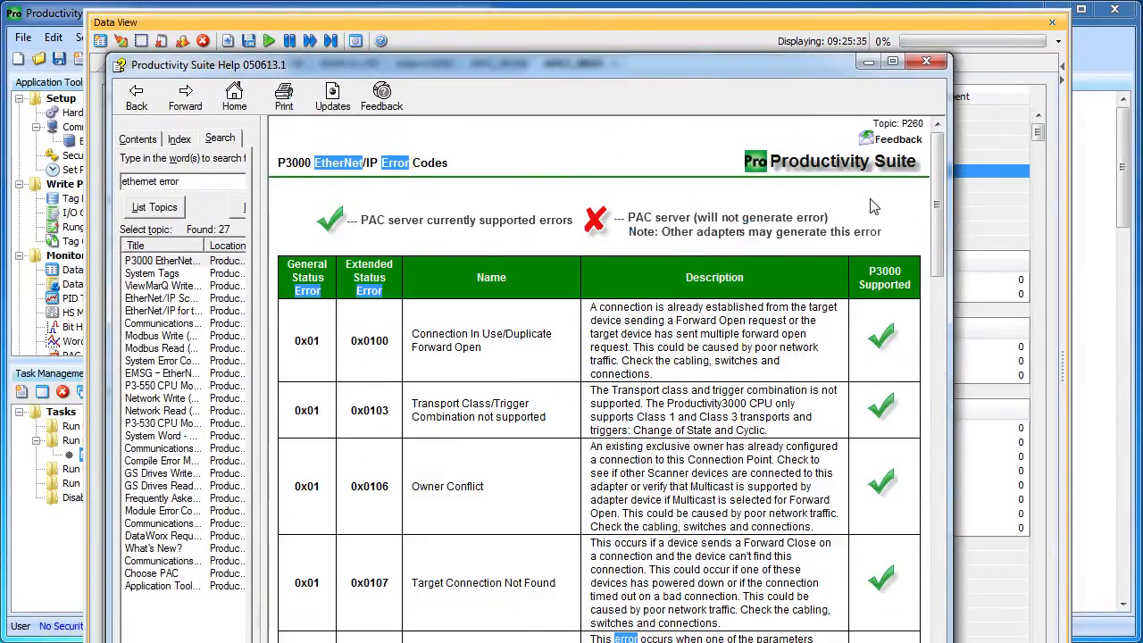
Scroll the EtherNet/IP error codes help down to entries 0x0117 and 0x0118.
{"action": "scroll", "scroll_direction": "down", "scroll_amount": 3}
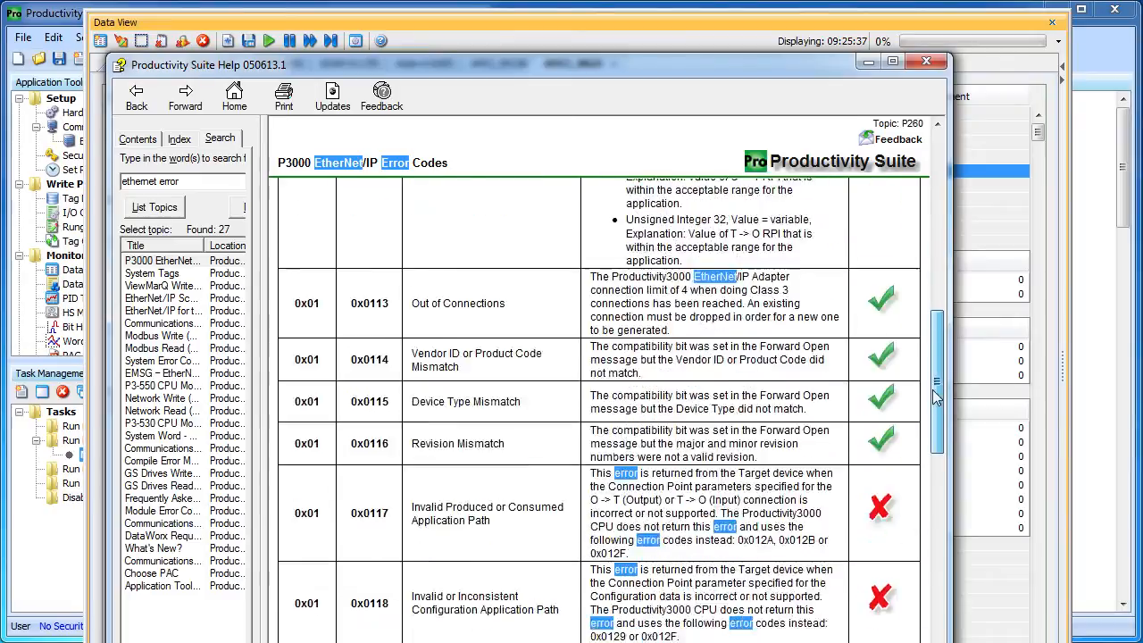
{"action": "scroll", "scroll_direction": "down", "scroll_amount": 3}
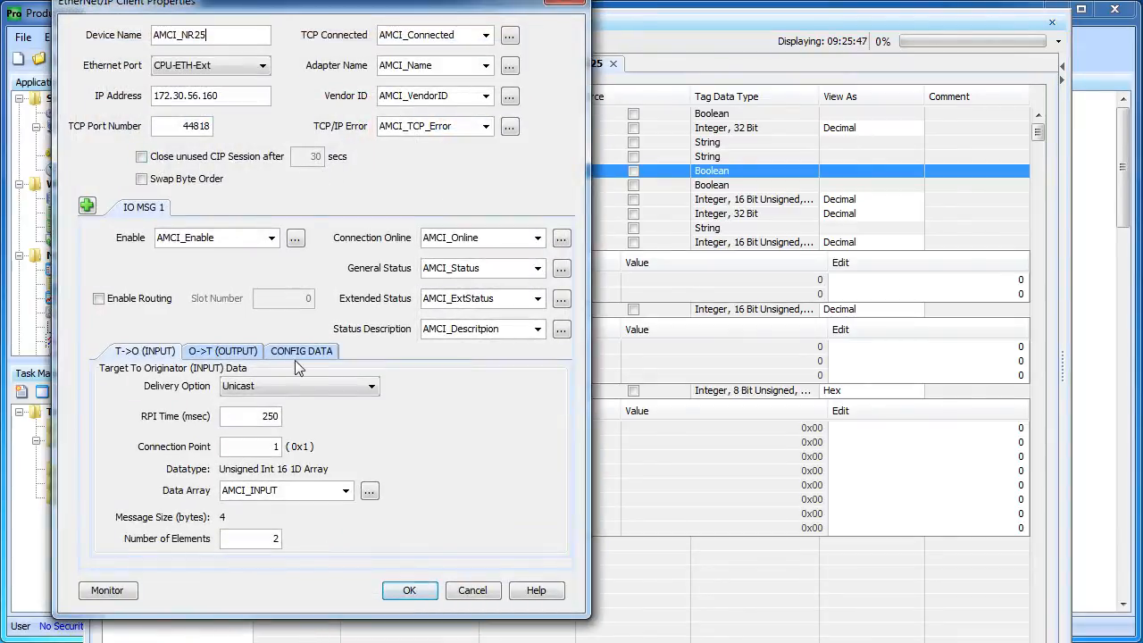
Check the config data's element count on connection point 102, then close Hardware Configuration.
{"action": "left_click", "coordinate": [301, 350]}
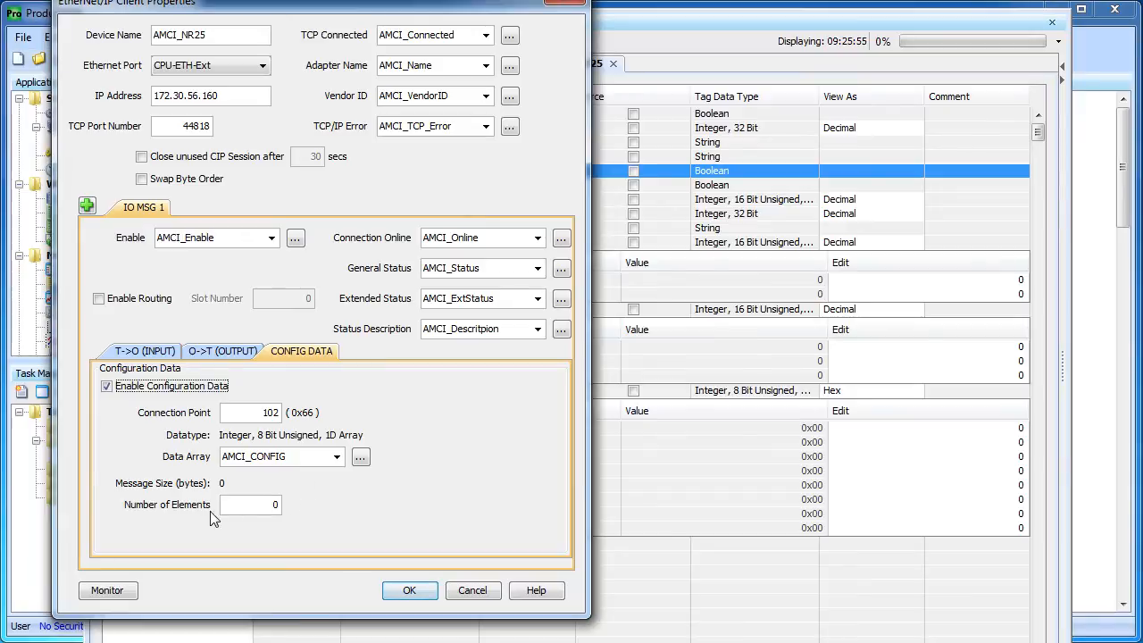
{"action": "left_click", "coordinate": [250, 505]}
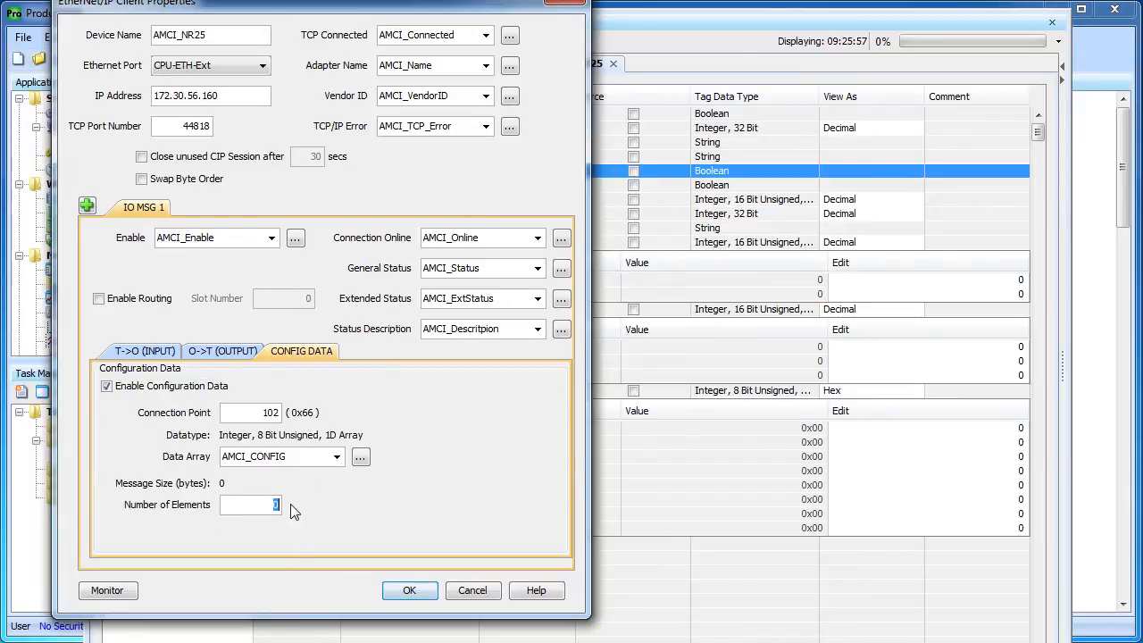
{"action": "mouse_move", "coordinate": [313, 496]}
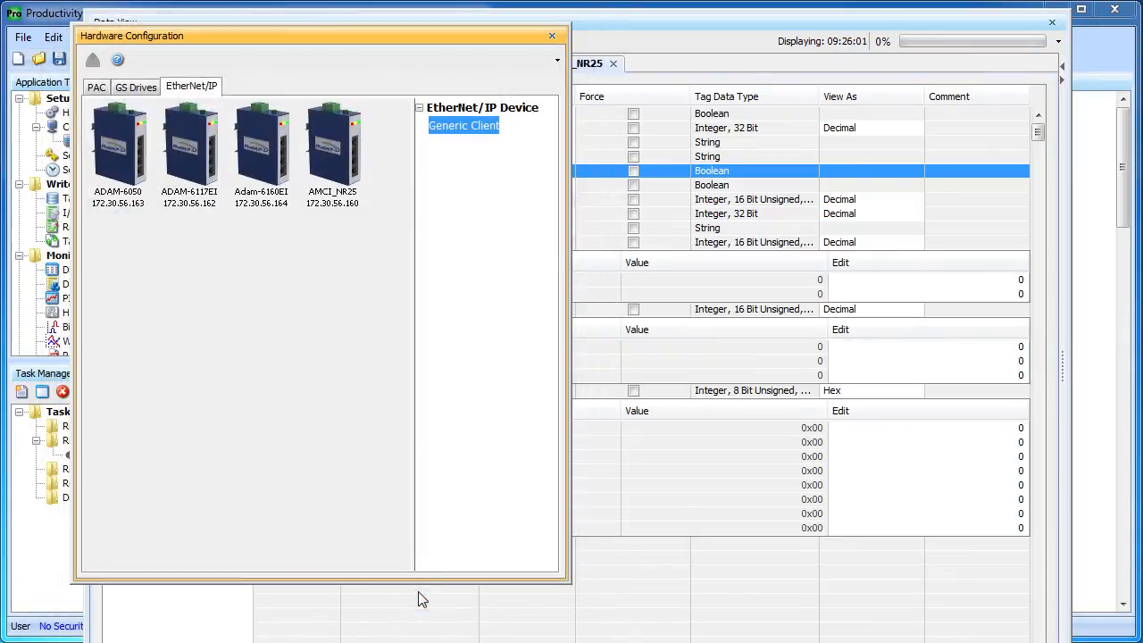
{"action": "left_click", "coordinate": [552, 35]}
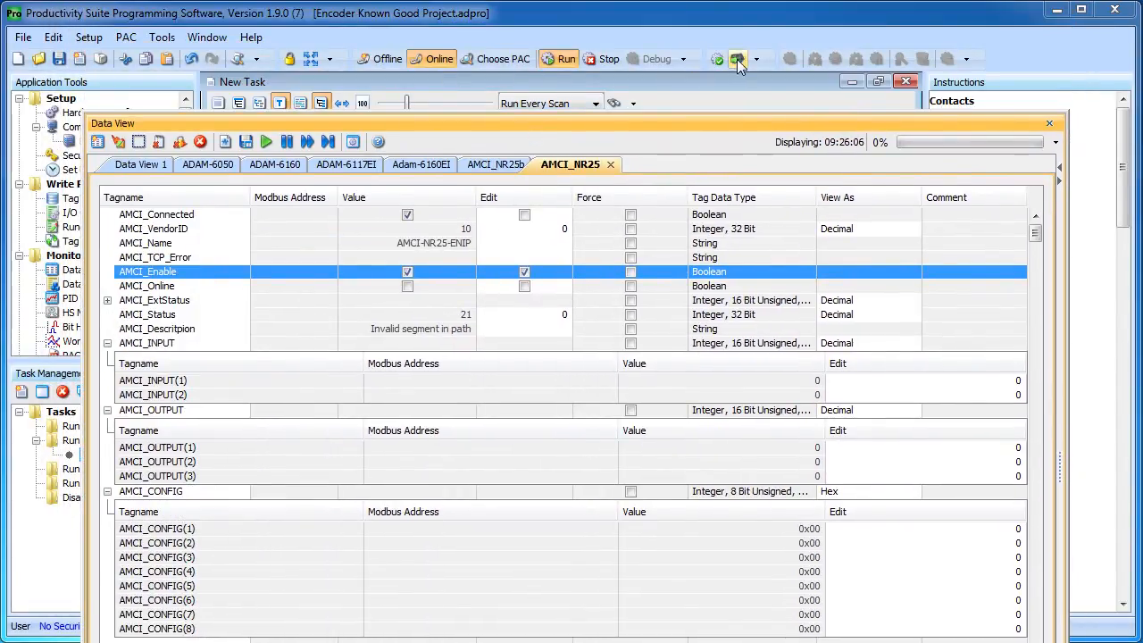
Enlarge the Data View and re-enable communications so AMCI_Status shows 1, 'Connection unconfigured'.
{"action": "left_click", "coordinate": [736, 59]}
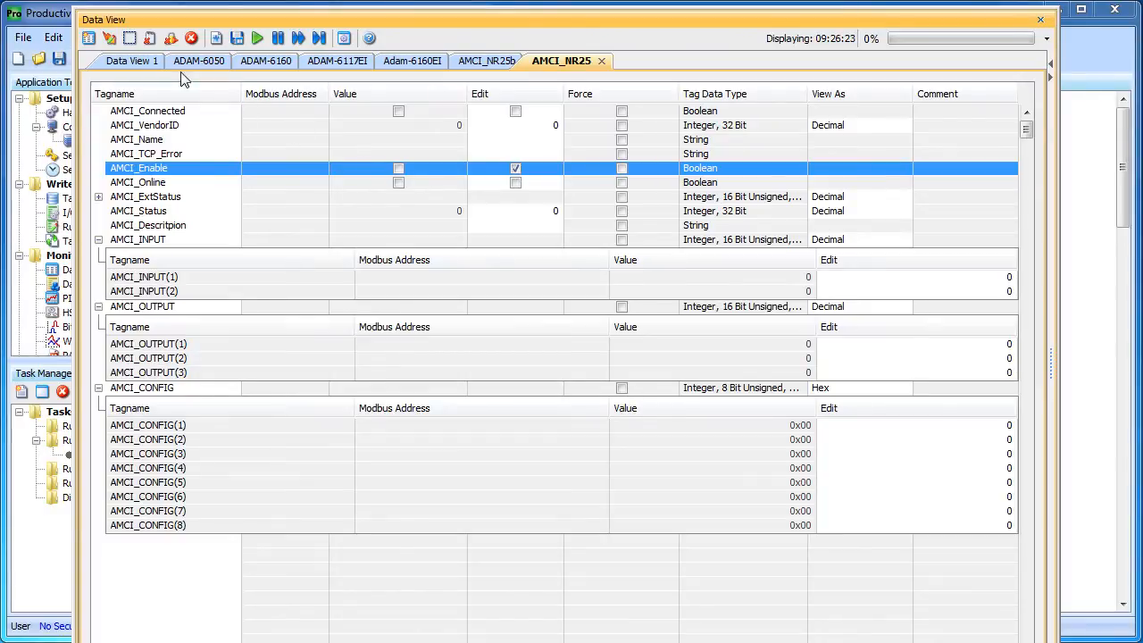
{"action": "left_click", "coordinate": [109, 39]}
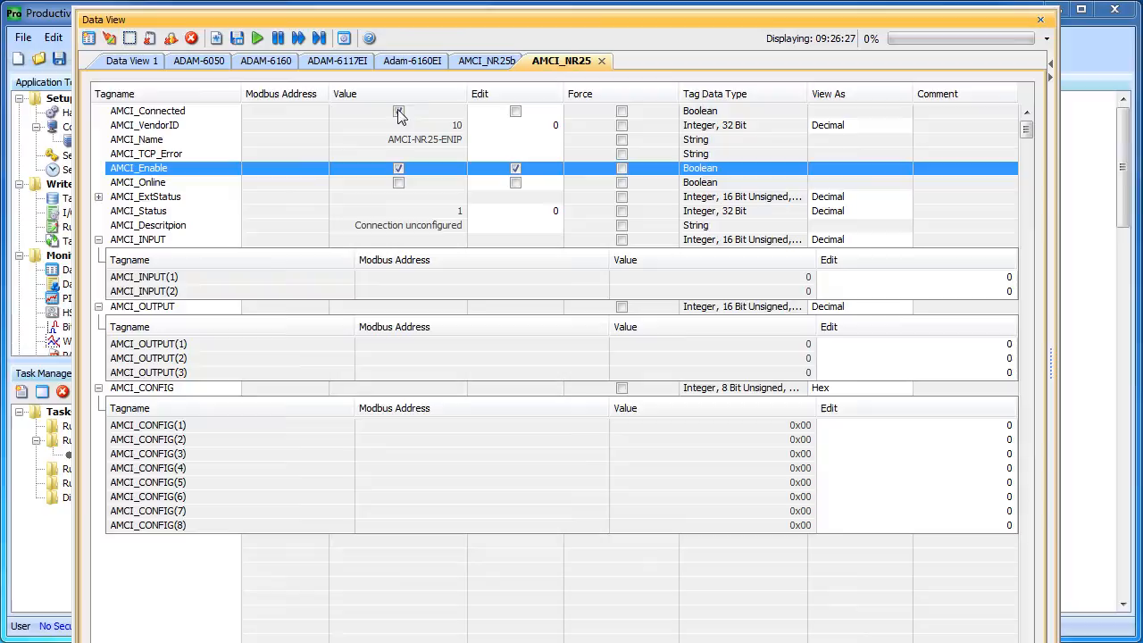
{"action": "left_click", "coordinate": [398, 111]}
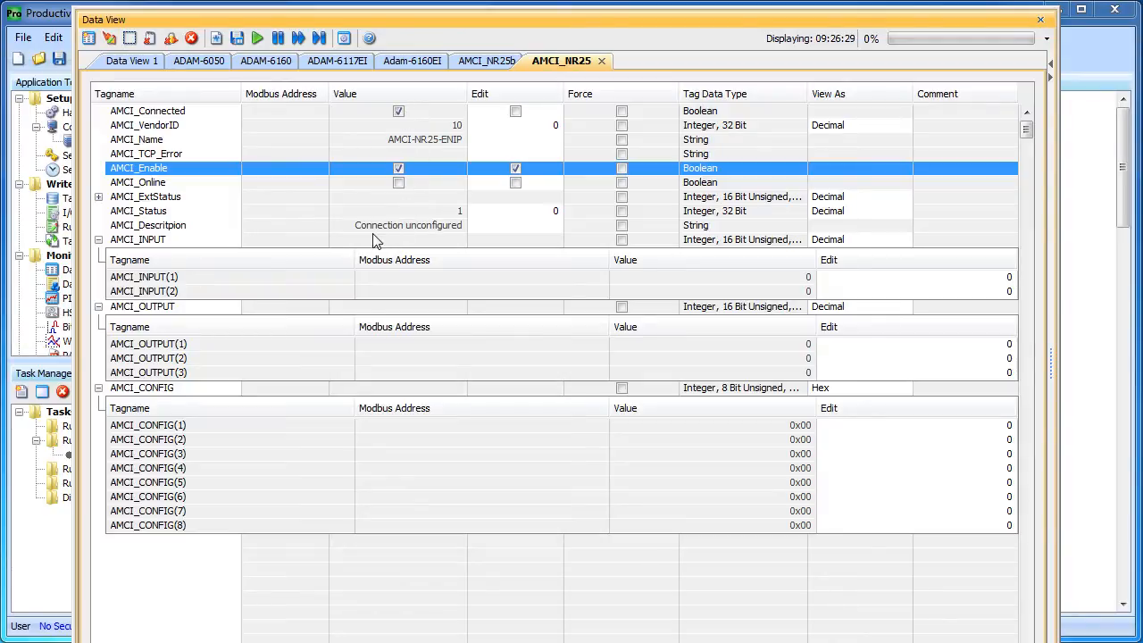
{"action": "mouse_move", "coordinate": [446, 234]}
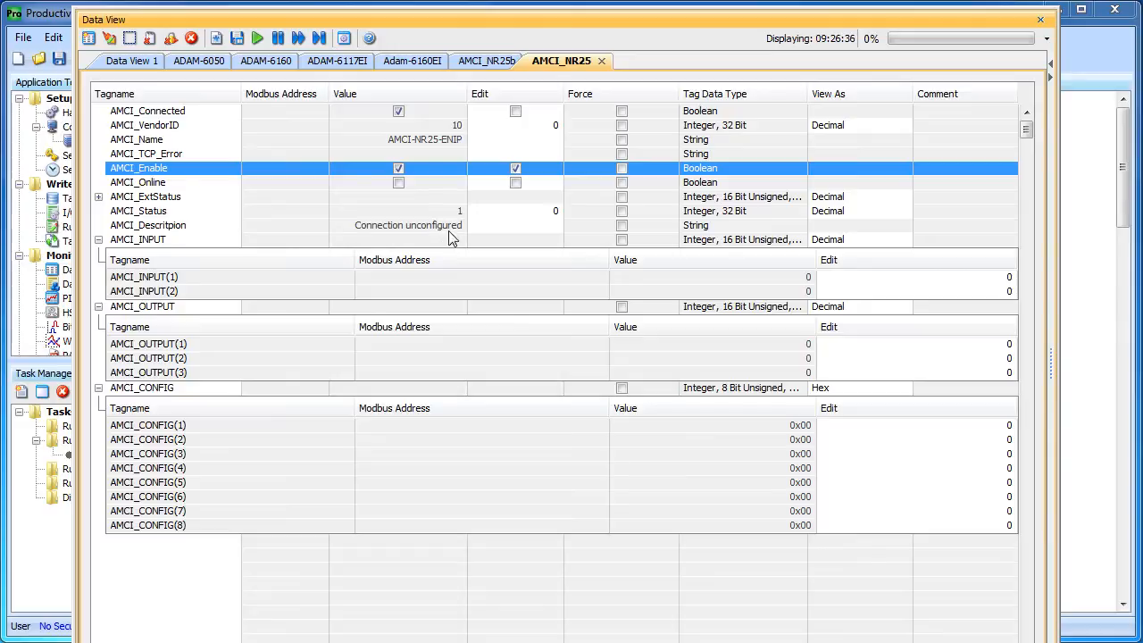
{"action": "mouse_move", "coordinate": [862, 536]}
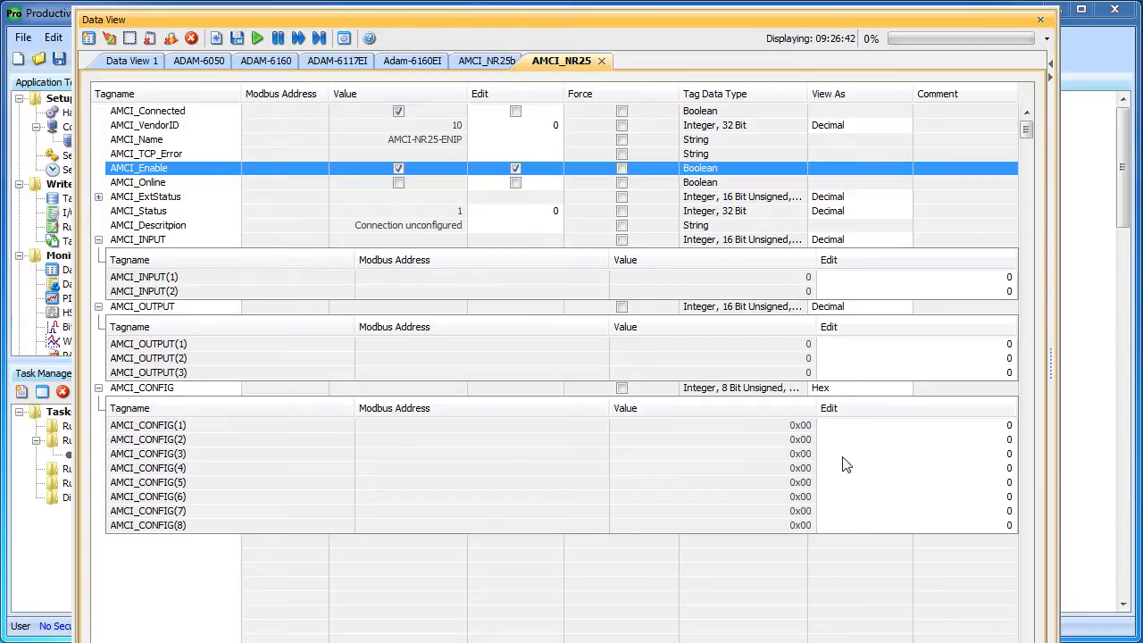
{"action": "mouse_move", "coordinate": [1009, 536]}
{"action": "type", "text": "x1f"}
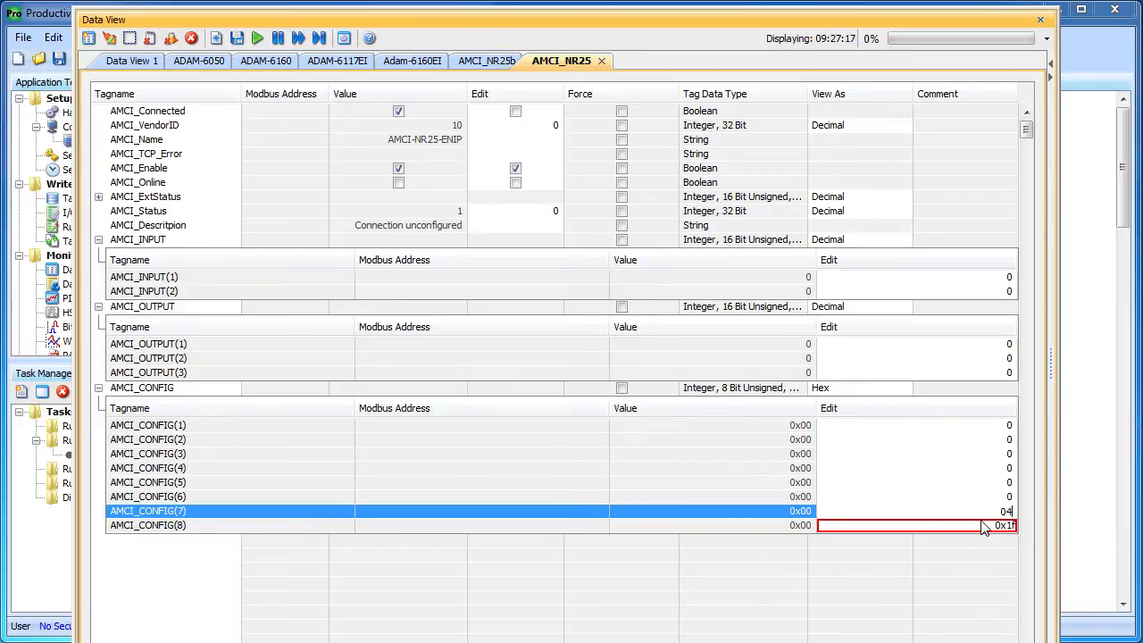
{"action": "mouse_move", "coordinate": [1016, 460]}
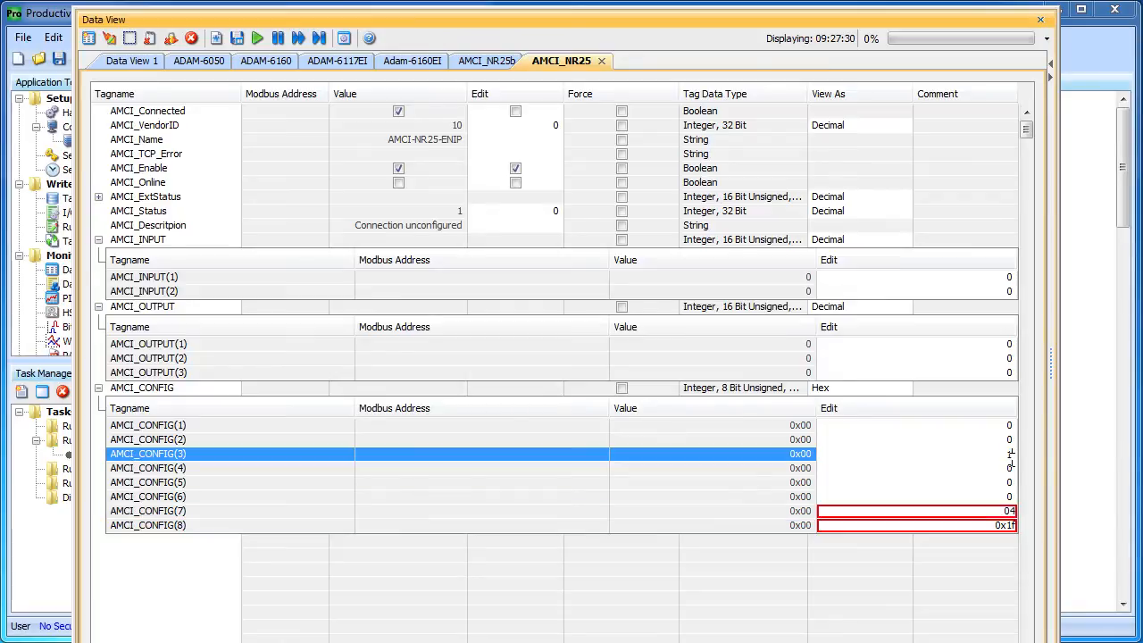
Enter 100 as the pending edit for AMCI_CONFIG(3).
{"action": "type", "text": "100"}
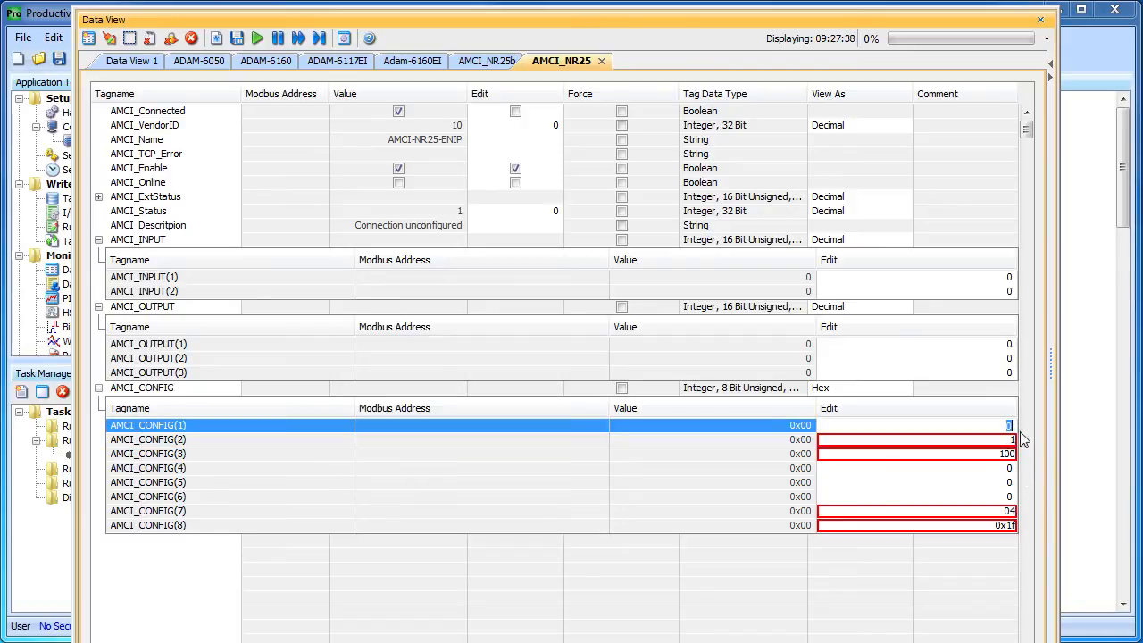
{"action": "mouse_move", "coordinate": [1045, 476]}
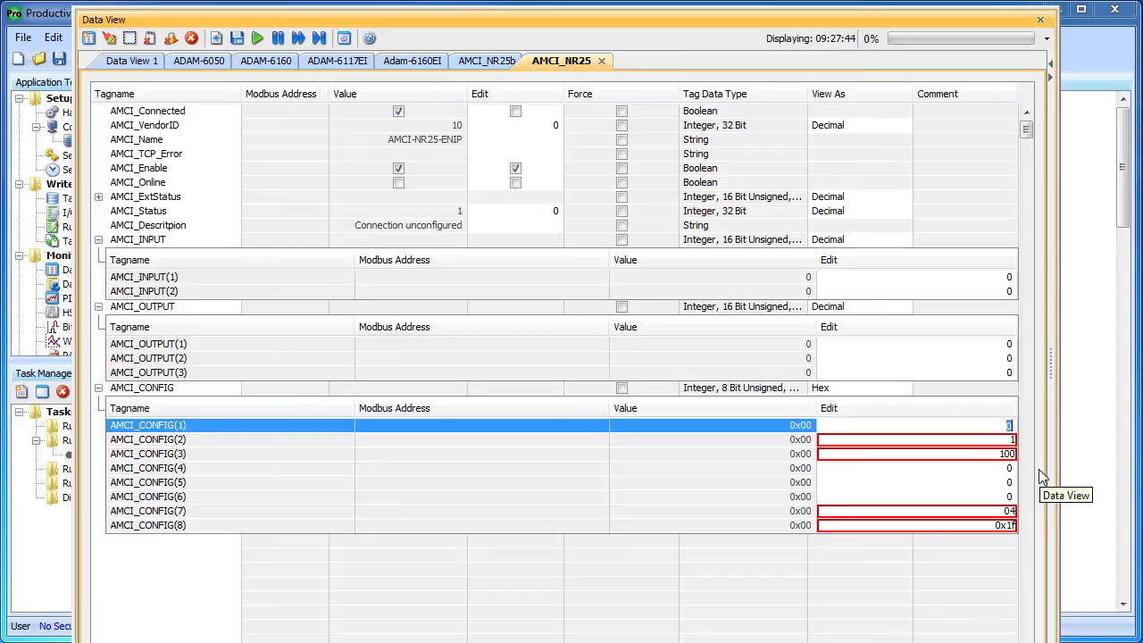
{"action": "mouse_move", "coordinate": [1022, 477]}
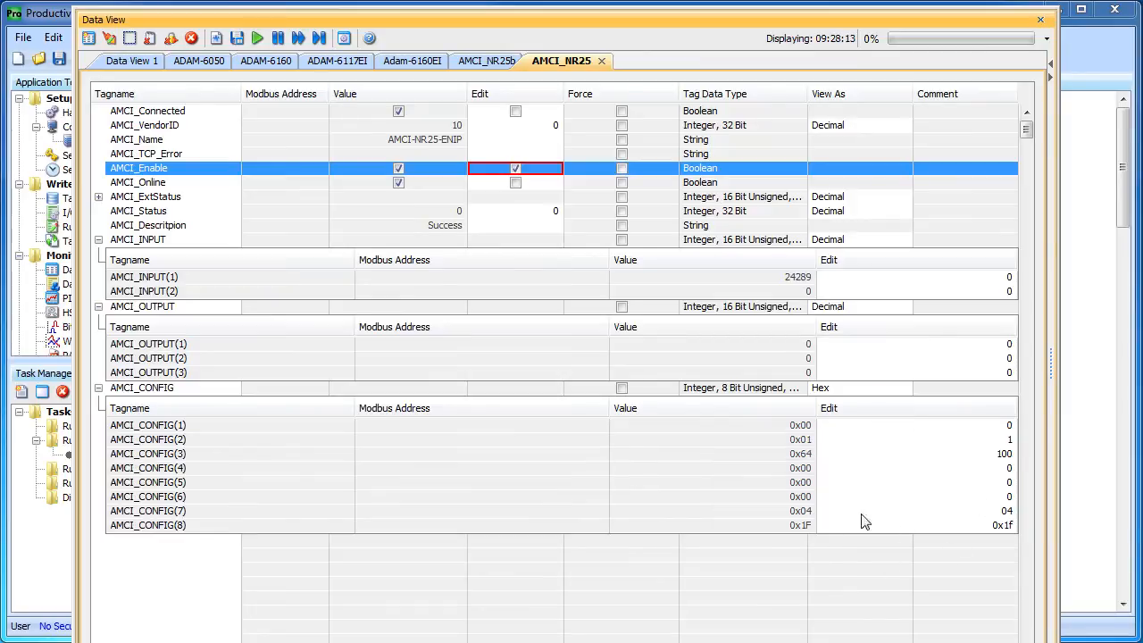
{"action": "mouse_move", "coordinate": [395, 159]}
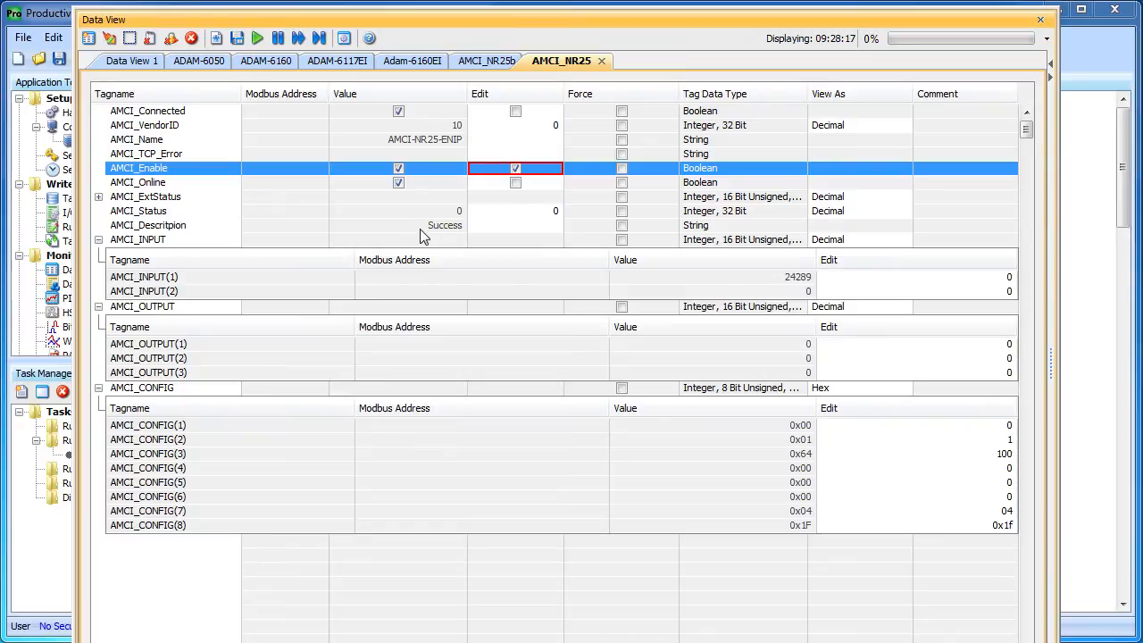
{"action": "mouse_move", "coordinate": [446, 236]}
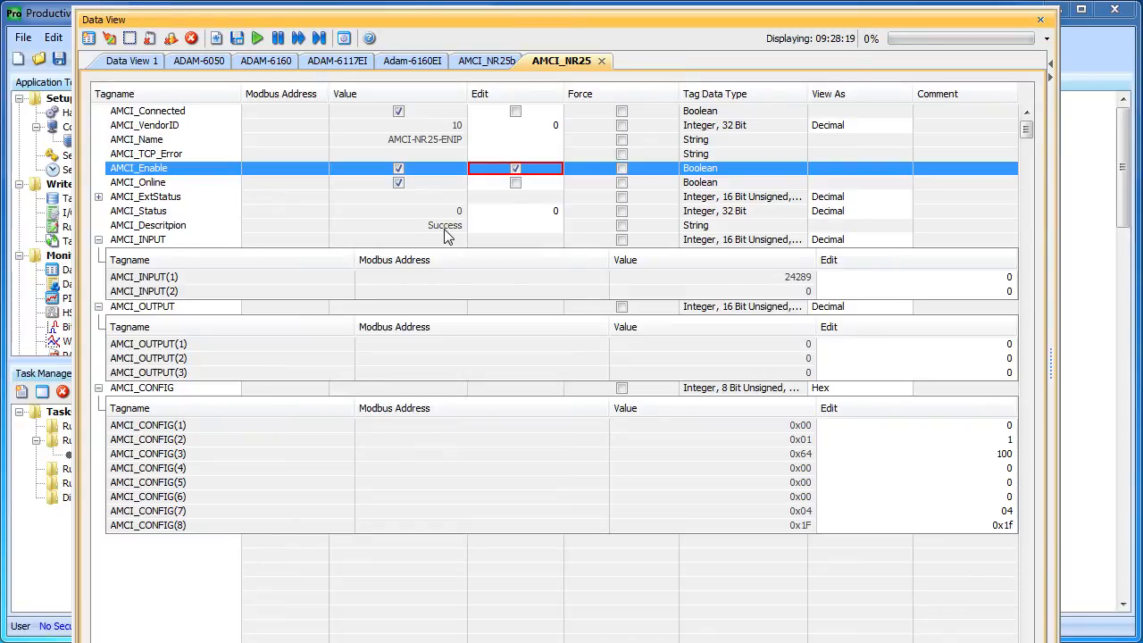
{"action": "mouse_move", "coordinate": [487, 232]}
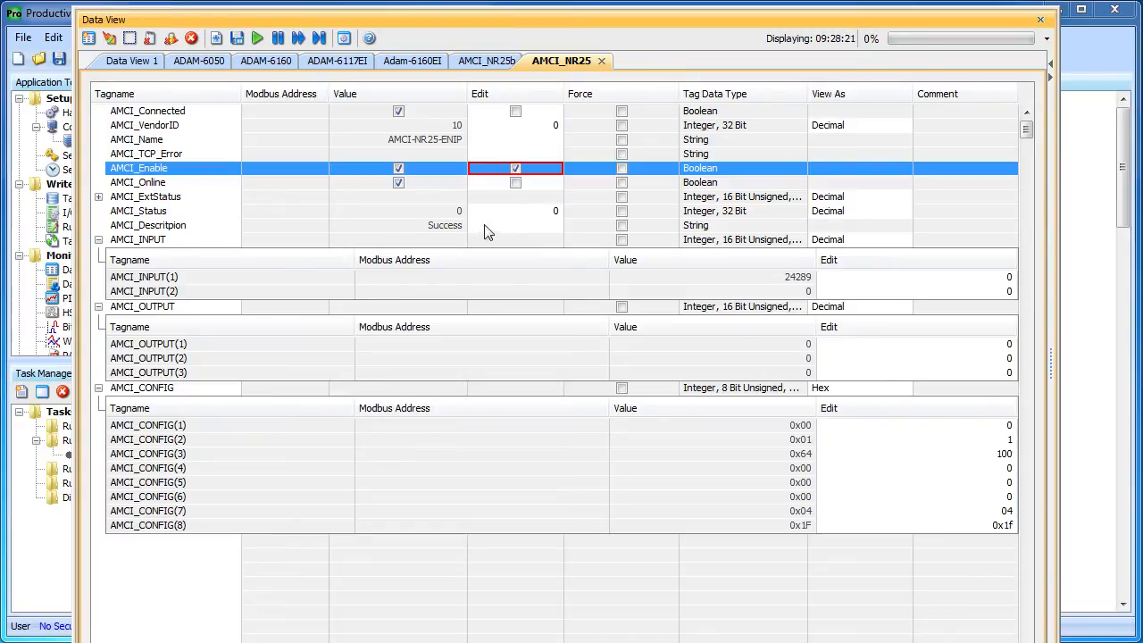
{"action": "mouse_move", "coordinate": [487, 239]}
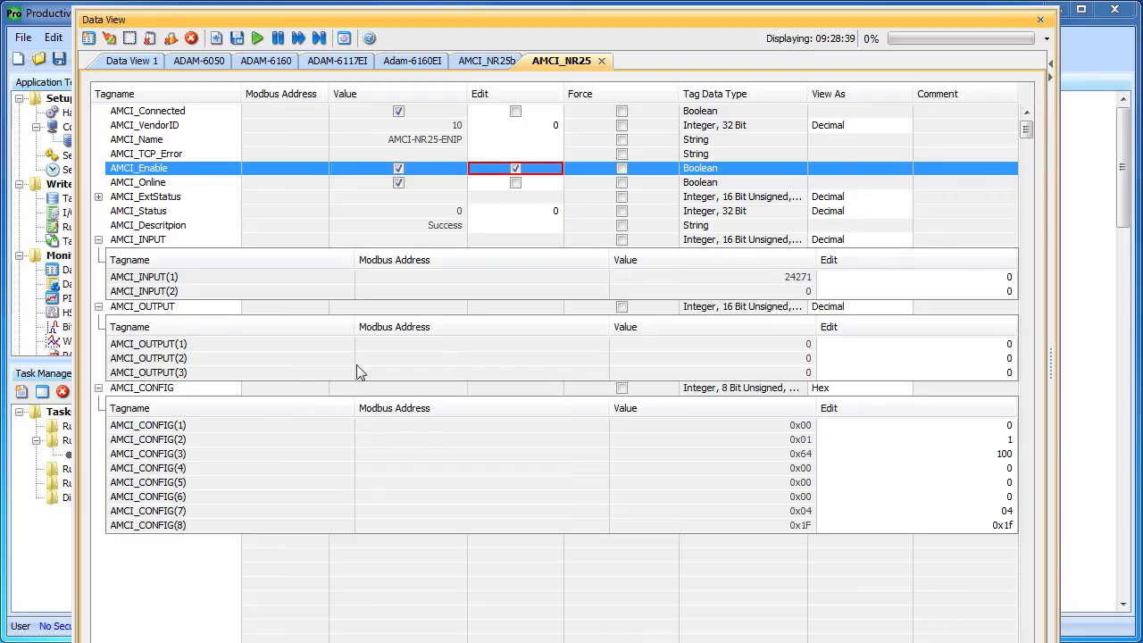
{"action": "mouse_move", "coordinate": [326, 367]}
{"action": "type", "text": "2"}
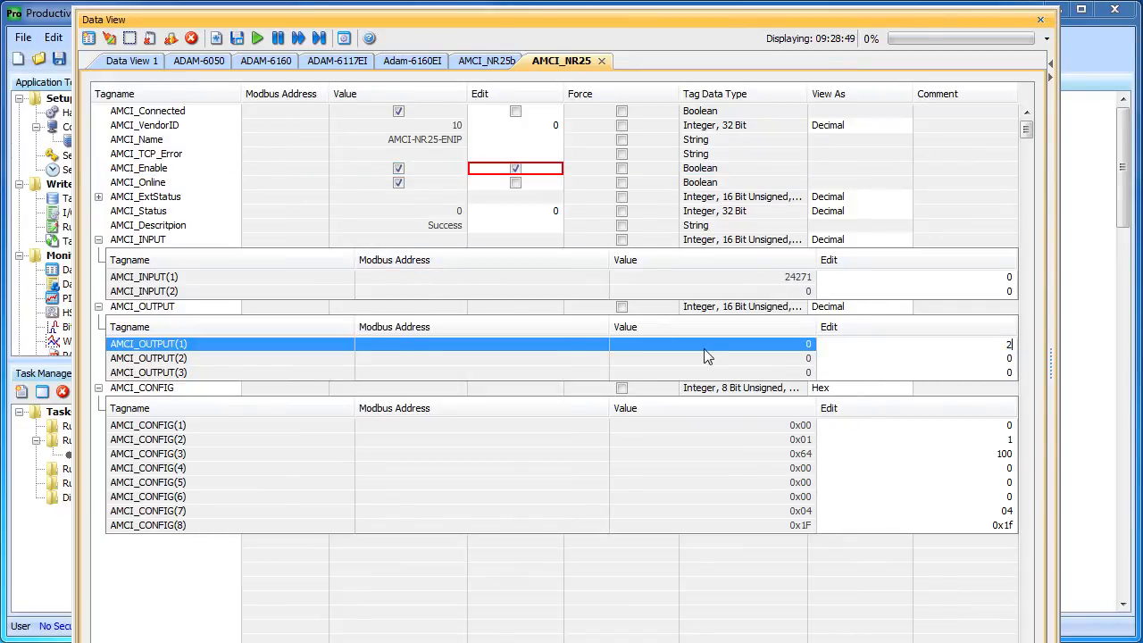
Write 13 to AMCI_OUTPUT(1) using Write Edits.
{"action": "left_click", "coordinate": [108, 38]}
{"action": "type", "text": "13"}
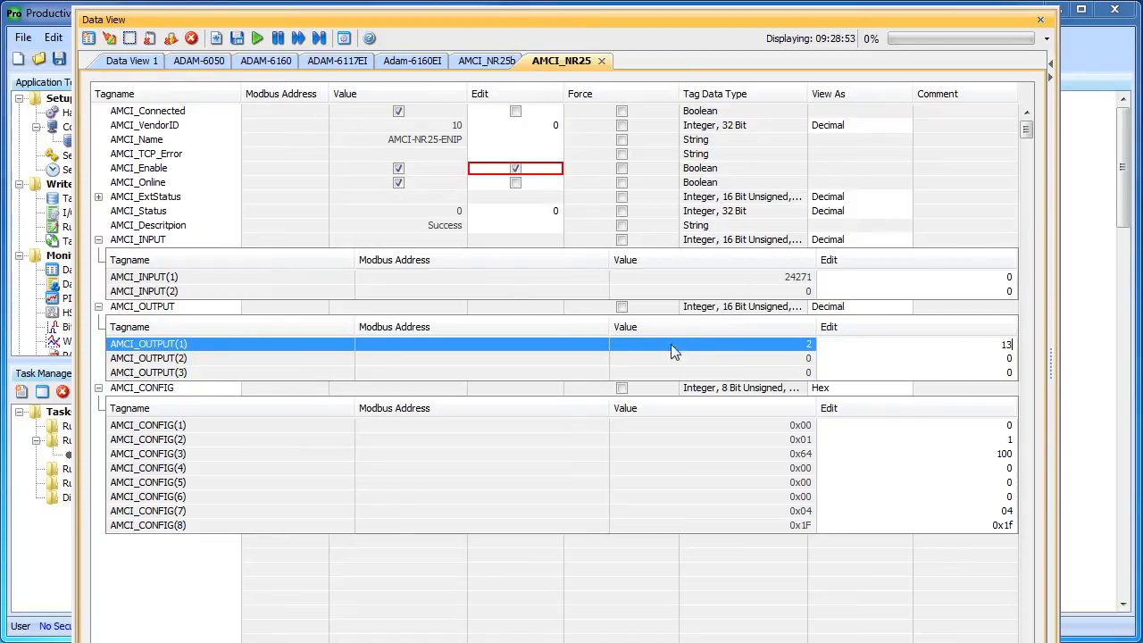
{"action": "mouse_move", "coordinate": [547, 246]}
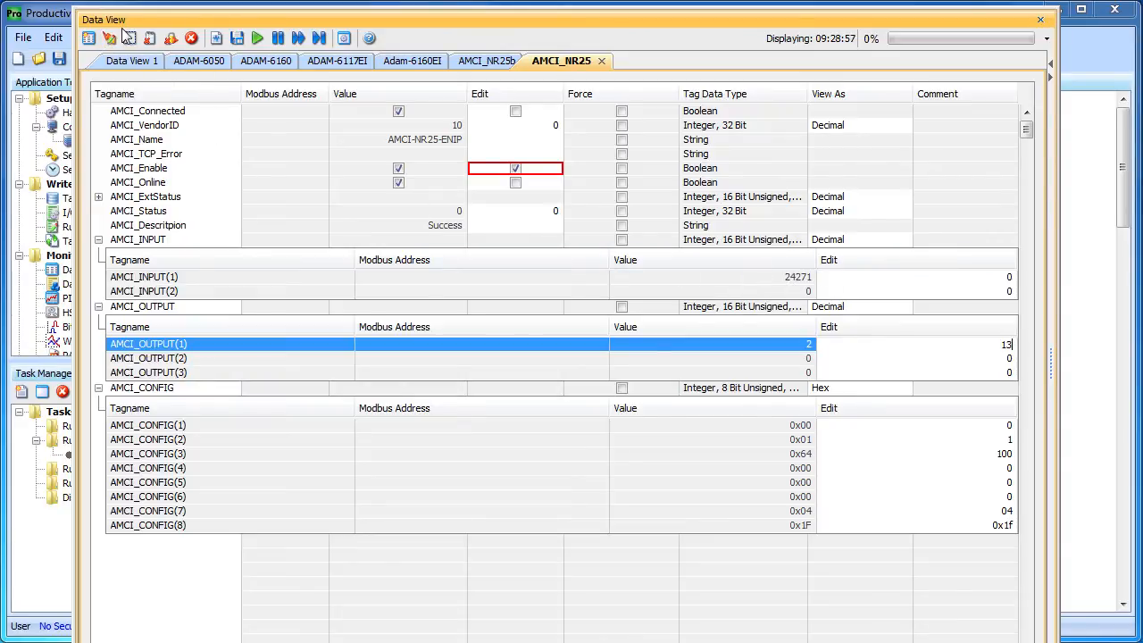
{"action": "left_click", "coordinate": [110, 38]}
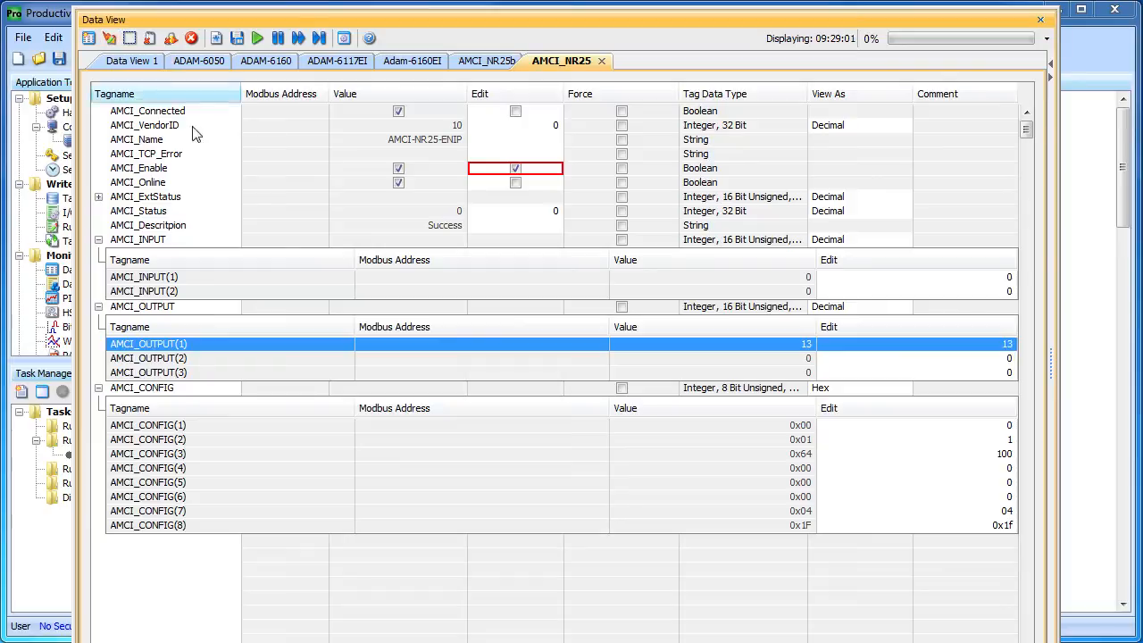
{"action": "mouse_move", "coordinate": [985, 458]}
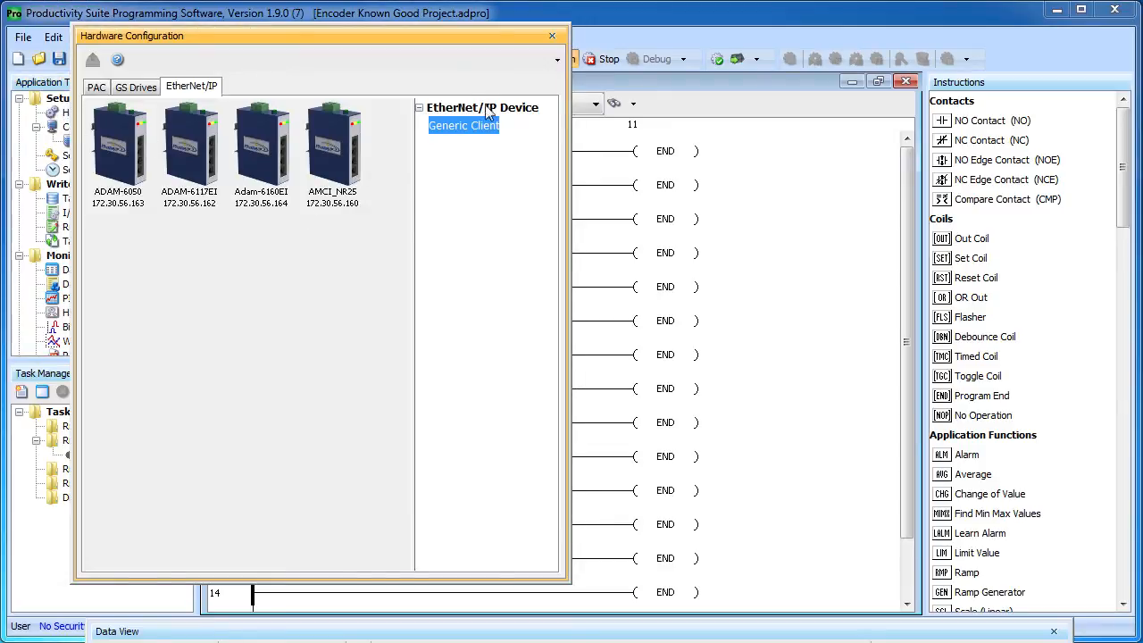
Inspect the AMCI_NR25 EtherNet/IP device, then restore the Data View showing input 103.
{"action": "double_click", "coordinate": [463, 125]}
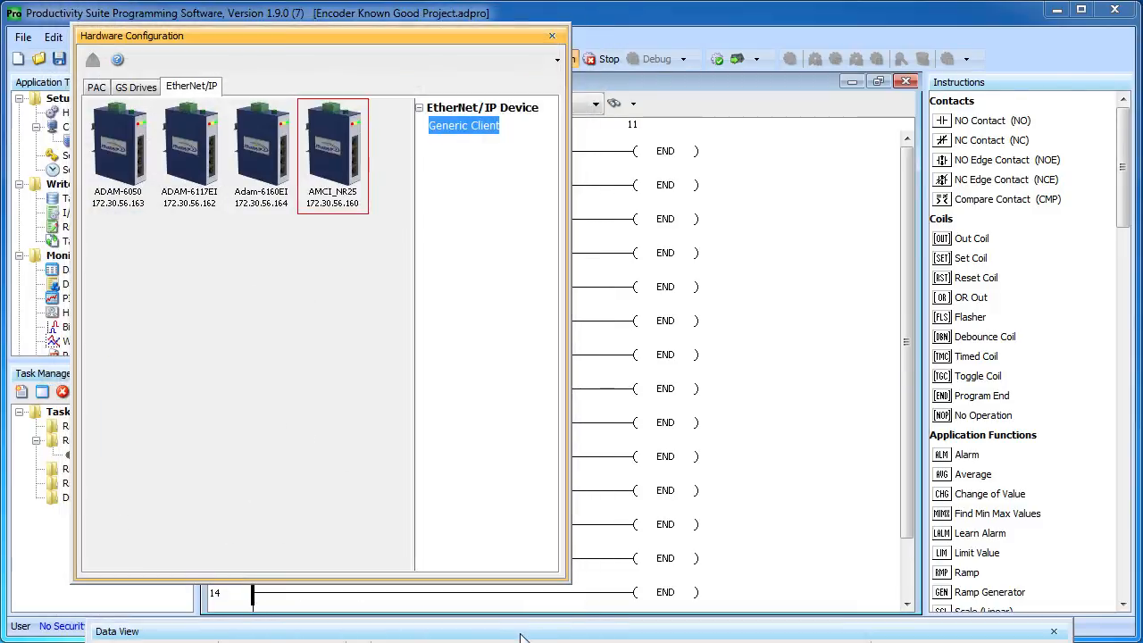
{"action": "left_click", "coordinate": [552, 36]}
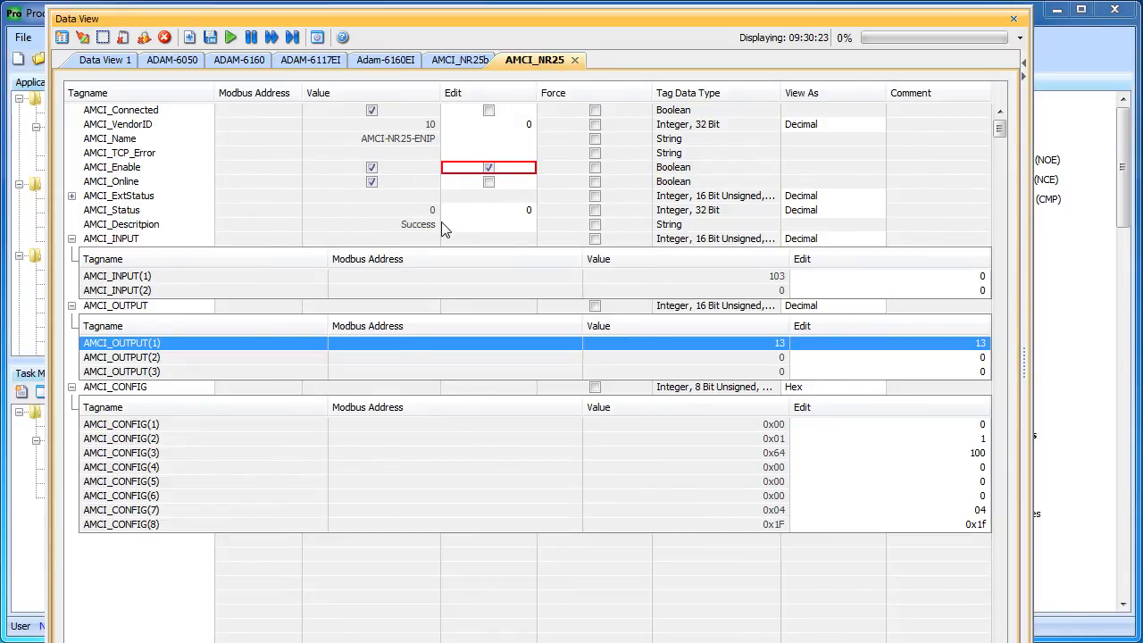
{"action": "mouse_move", "coordinate": [770, 285]}
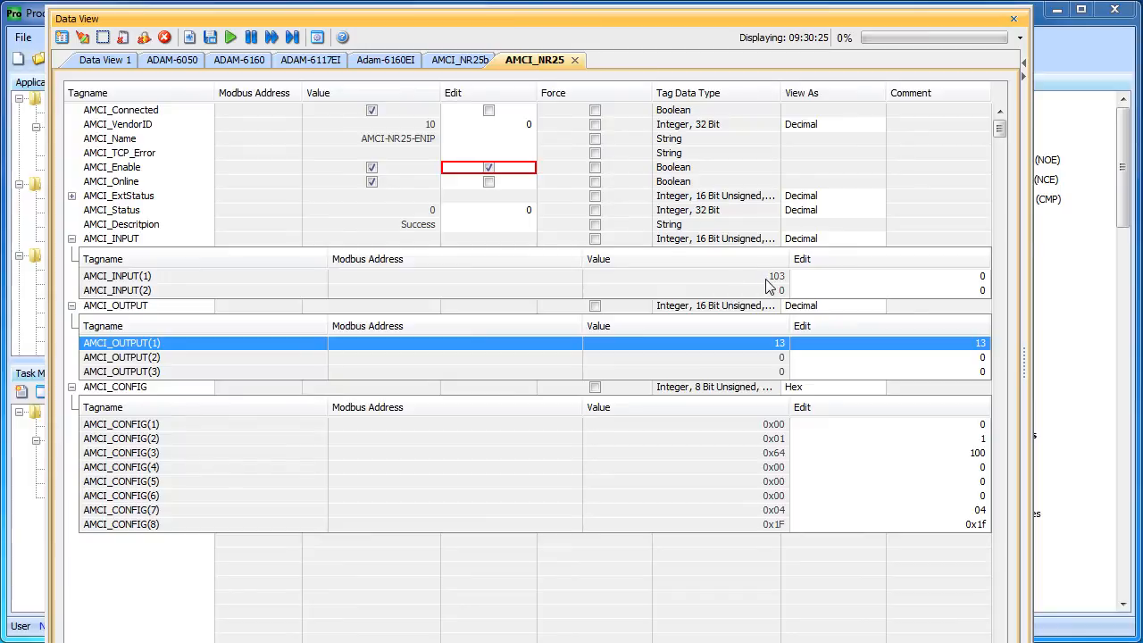